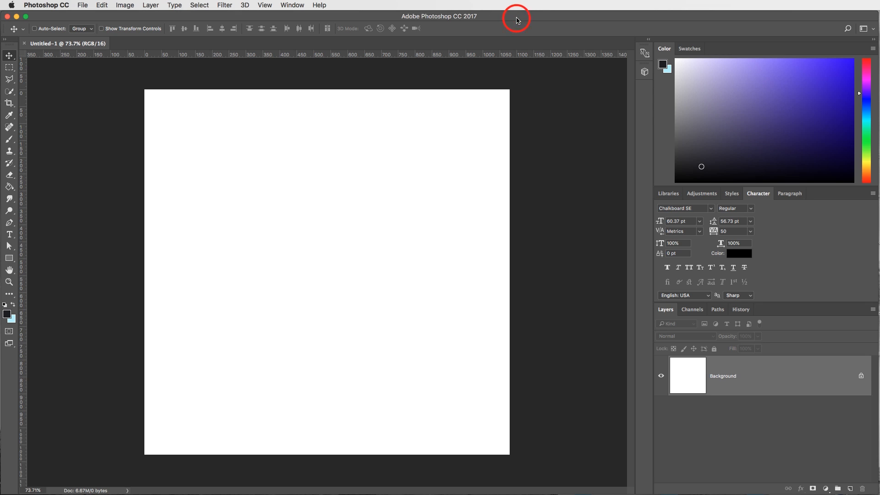
pyautogui.moveTo(517, 103)
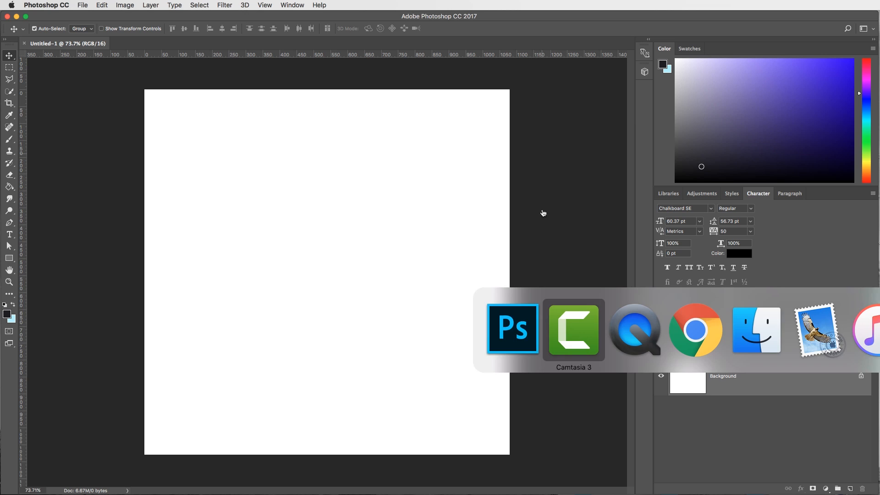
# Bring the C0330.MP4 car-wash clip forward in QuickTime Player.
pyautogui.click(635, 329)
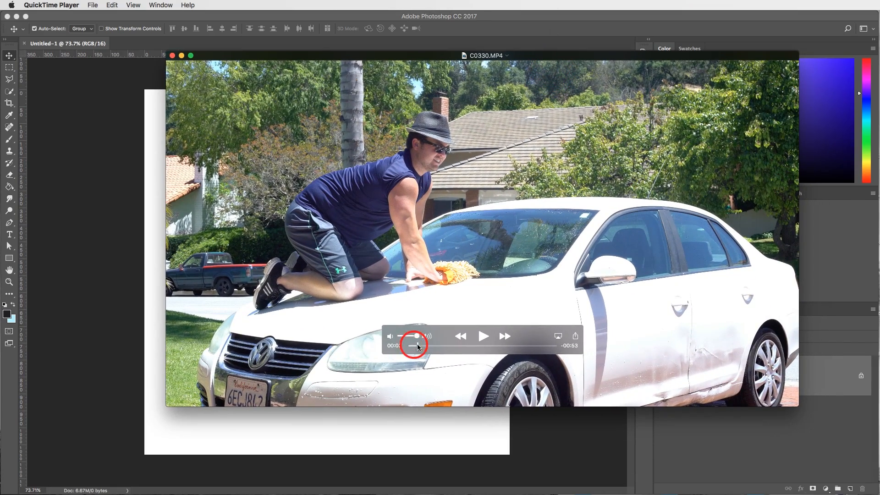
# Play the car-wash clip, pausing at 00:15, then close the preview.
pyautogui.click(482, 335)
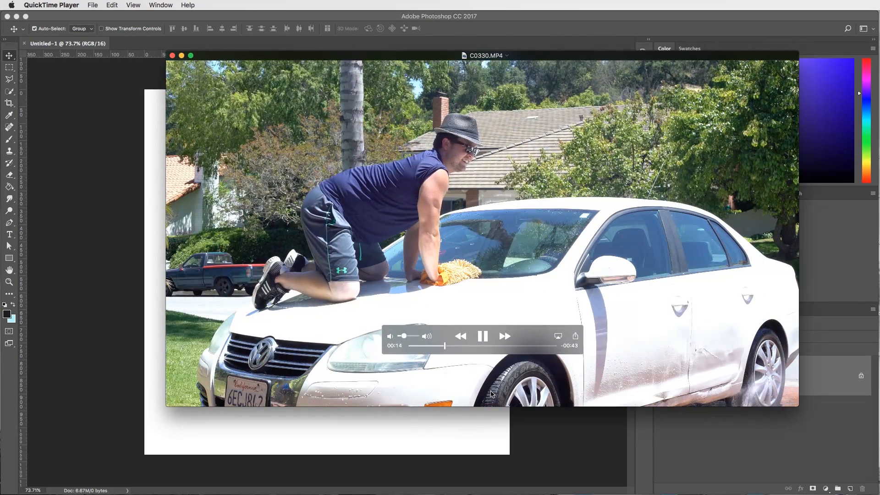
pyautogui.click(482, 335)
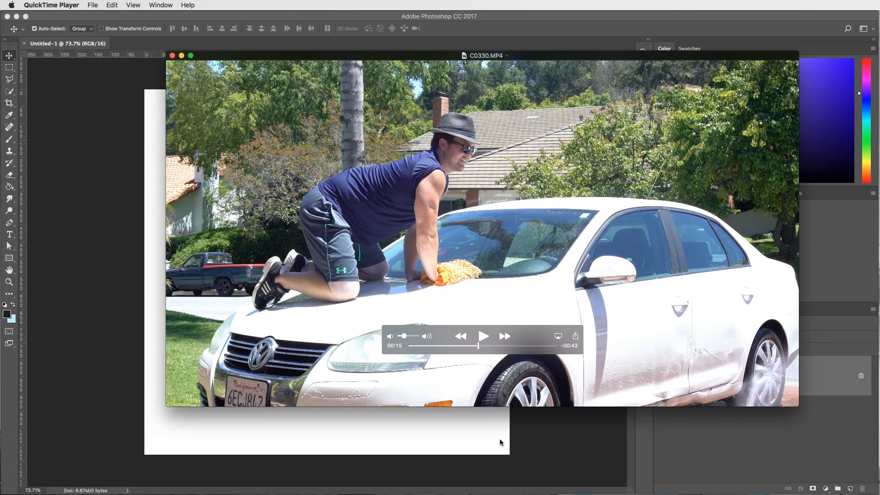
pyautogui.moveTo(475, 352)
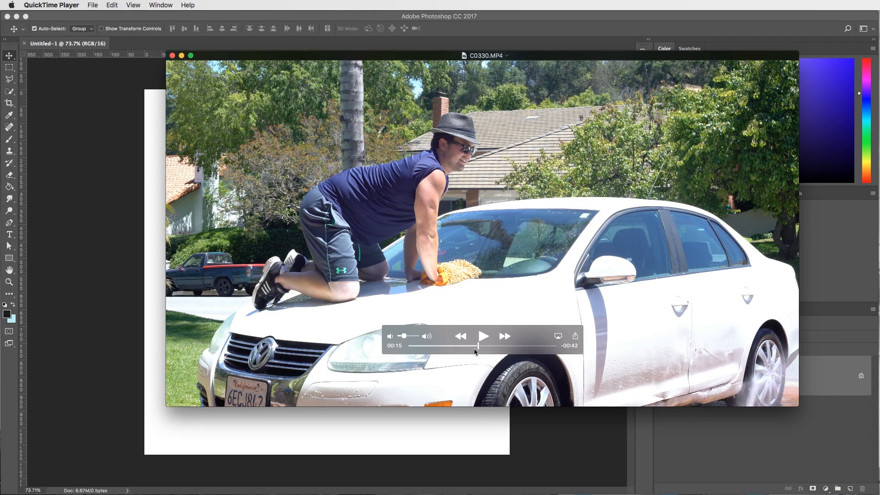
pyautogui.moveTo(476, 342)
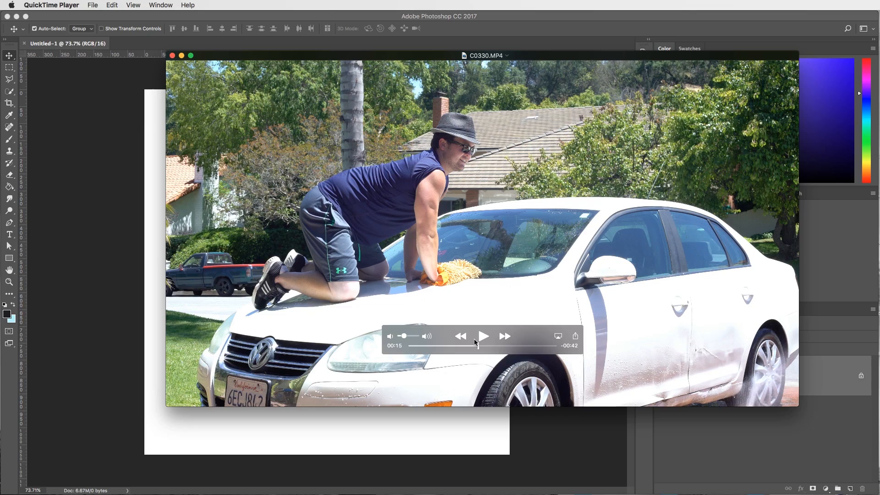
pyautogui.click(482, 335)
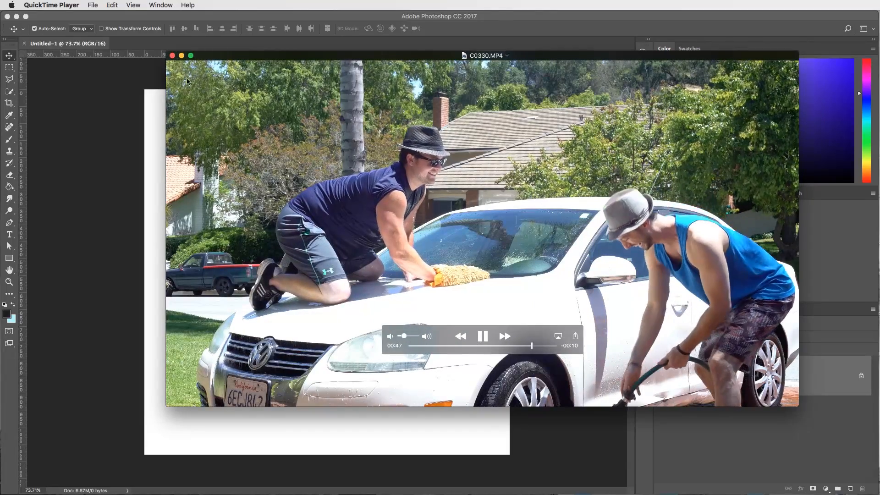
pyautogui.click(173, 56)
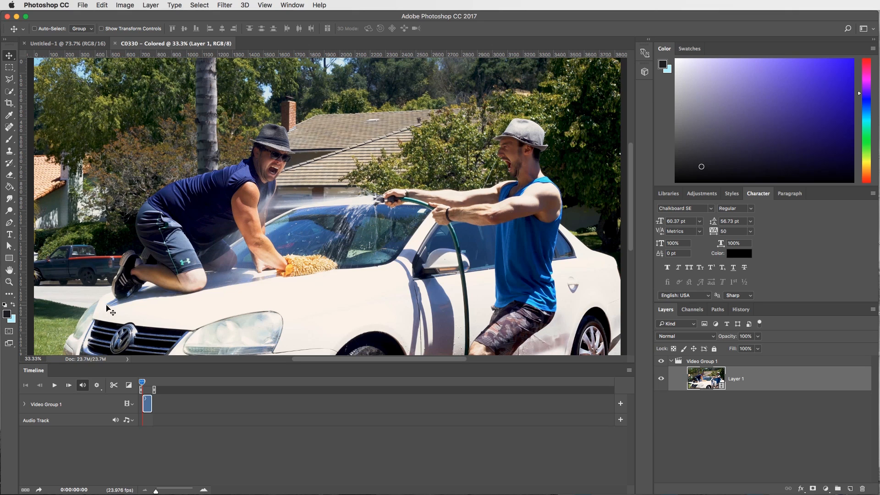
pyautogui.moveTo(181, 401)
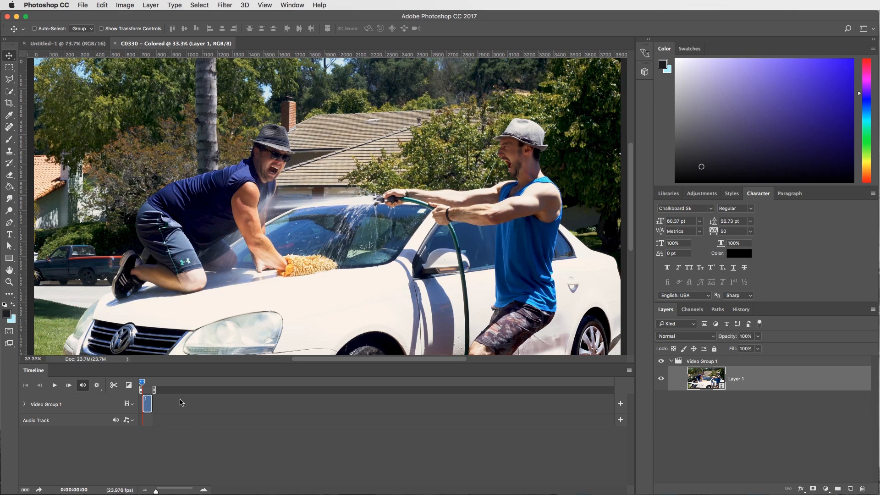
pyautogui.moveTo(183, 253)
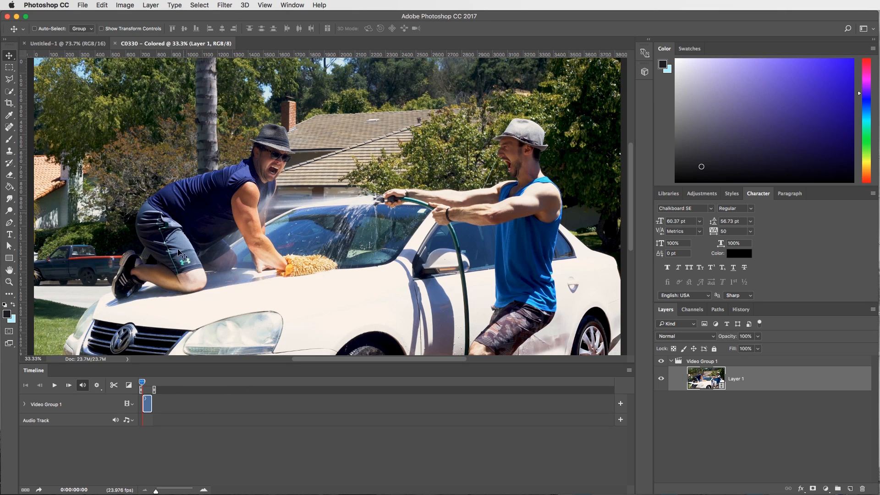
pyautogui.moveTo(246, 180)
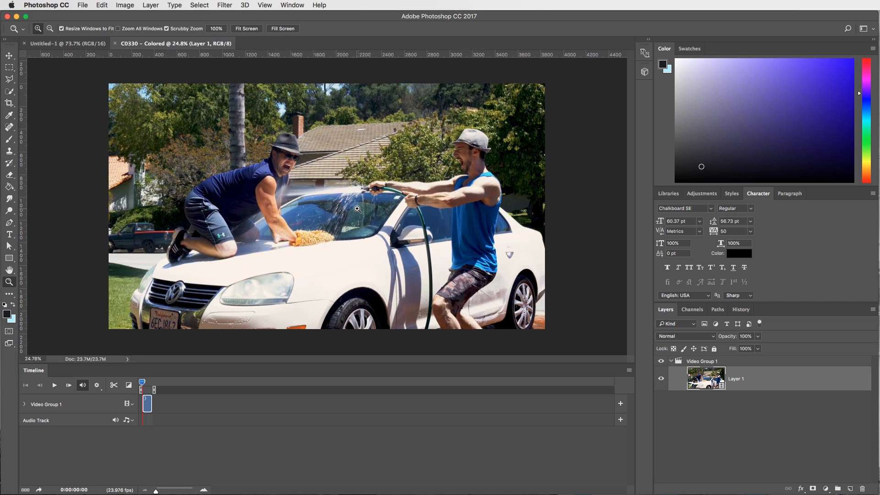
# Enlarge the timeline scale so the whole C0330 clip bar is visible.
pyautogui.click(9, 56)
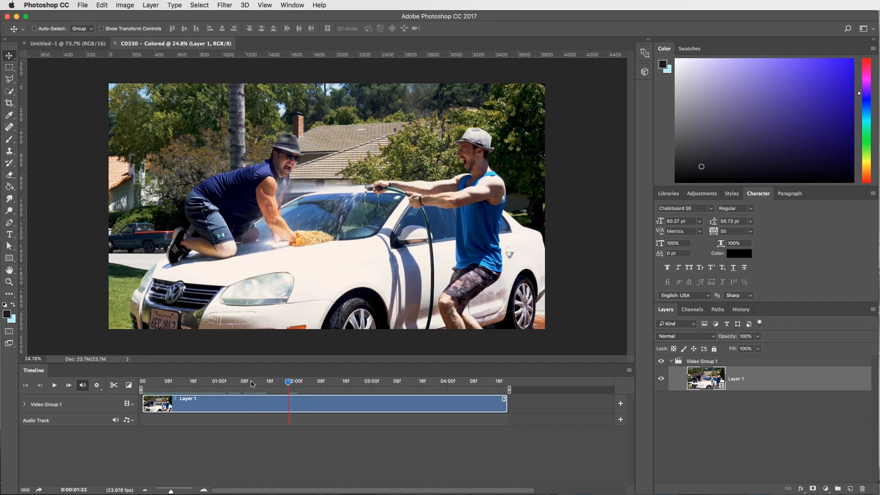
# Scrub the playhead through the footage and settle it at the 01:14 loop end point.
pyautogui.moveTo(287, 389); pyautogui.dragTo(221, 389)
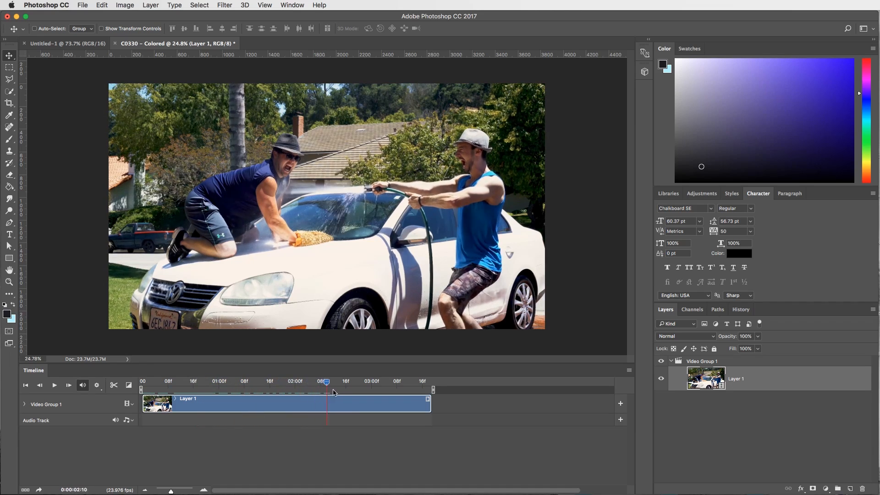
pyautogui.moveTo(326, 382); pyautogui.dragTo(285, 381)
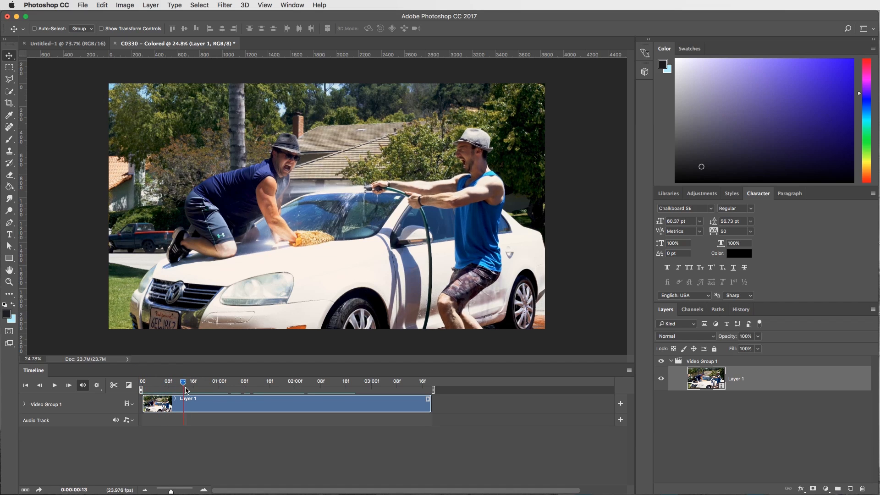
pyautogui.moveTo(185, 382); pyautogui.dragTo(279, 382)
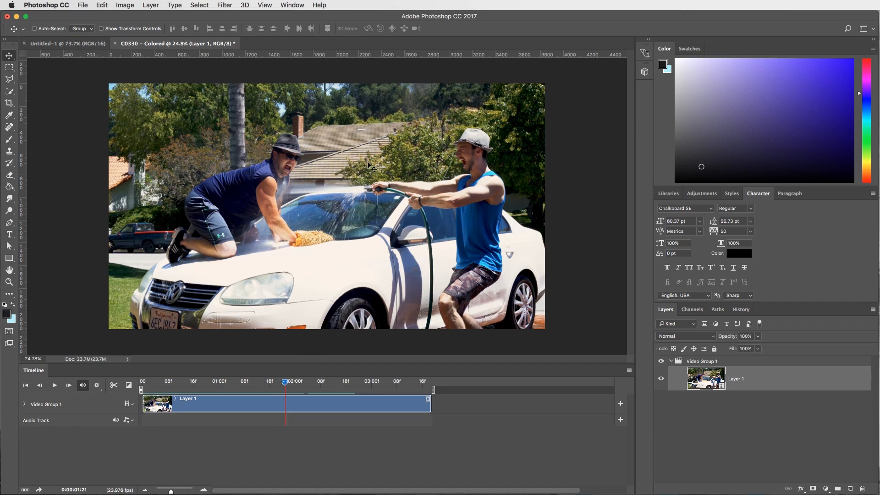
pyautogui.moveTo(304, 173)
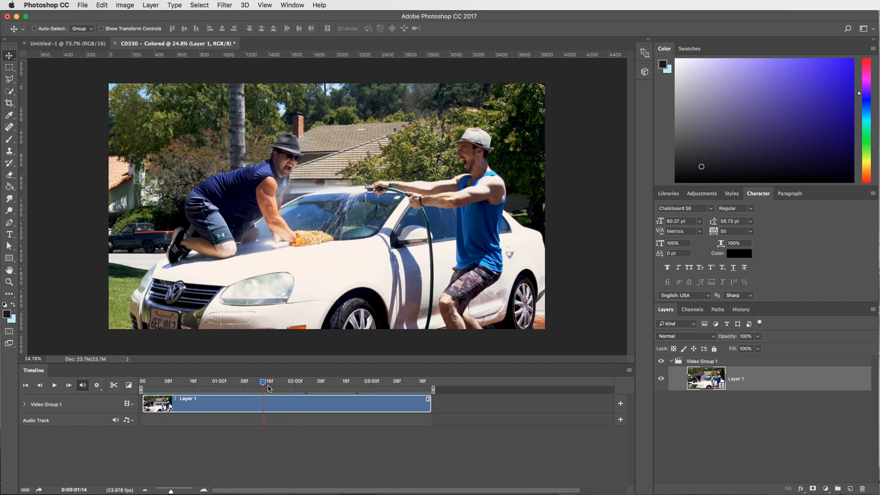
pyautogui.moveTo(263, 382); pyautogui.dragTo(270, 382)
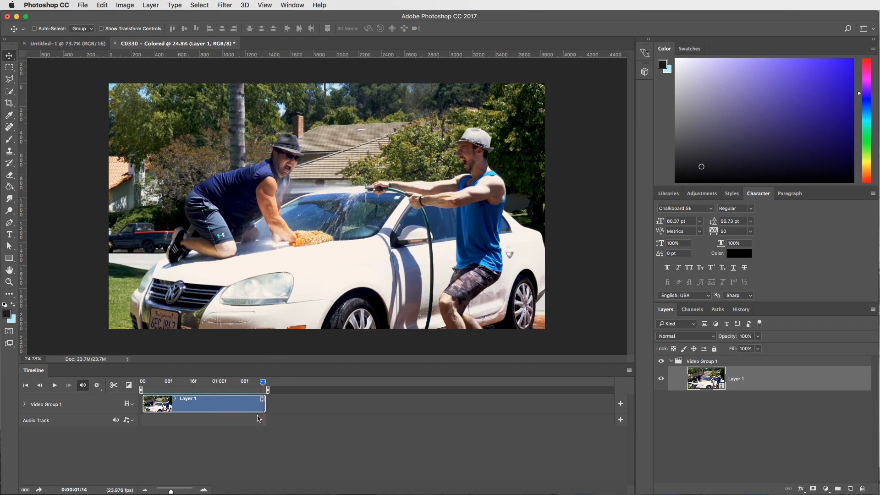
pyautogui.moveTo(224, 402)
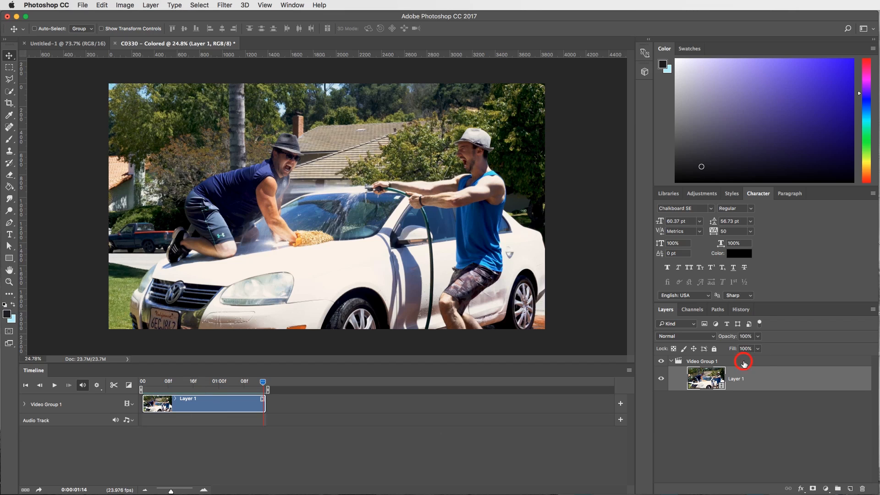
# Duplicate Video Group 1 and move the original clip to start after the copy.
pyautogui.click(702, 361)
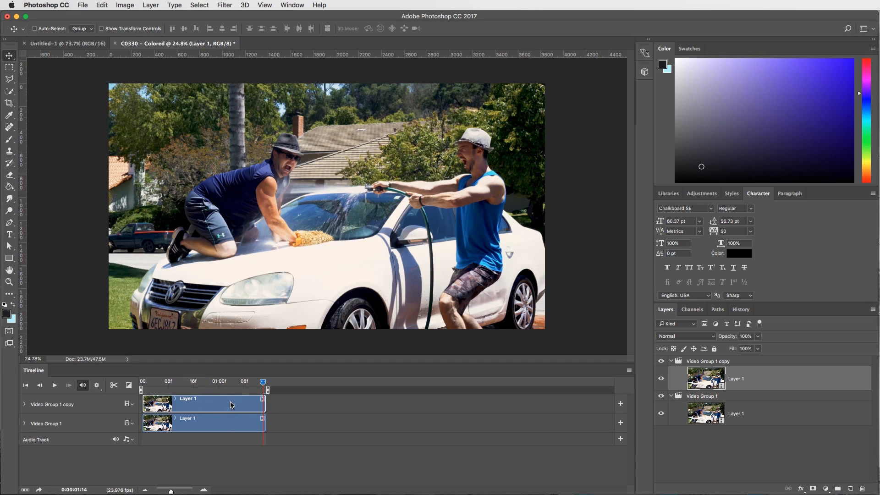
pyautogui.moveTo(171, 430)
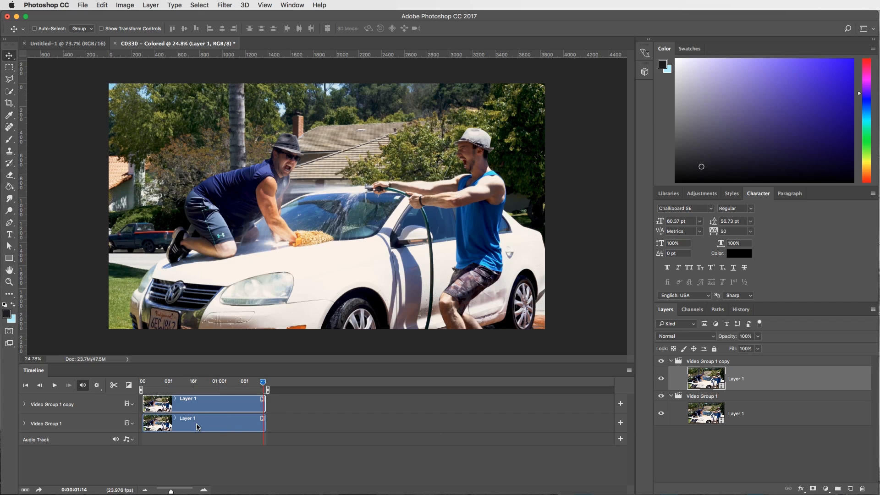
pyautogui.moveTo(201, 421); pyautogui.dragTo(306, 421)
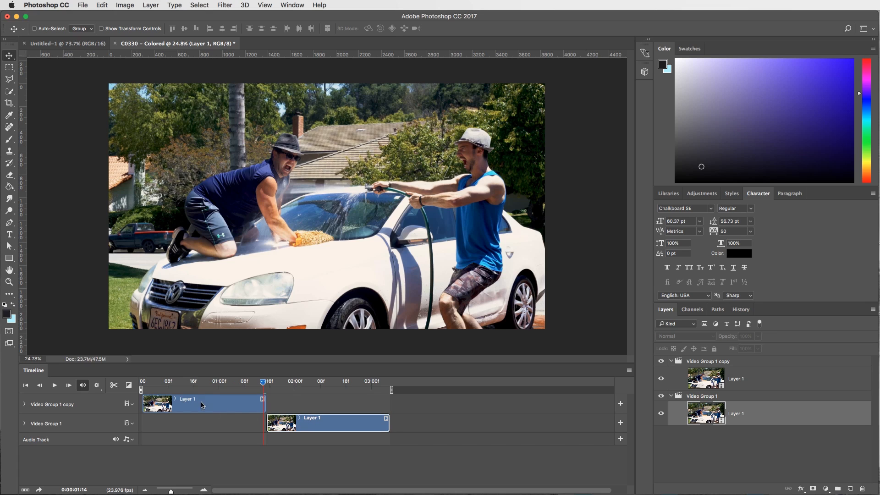
pyautogui.moveTo(247, 401)
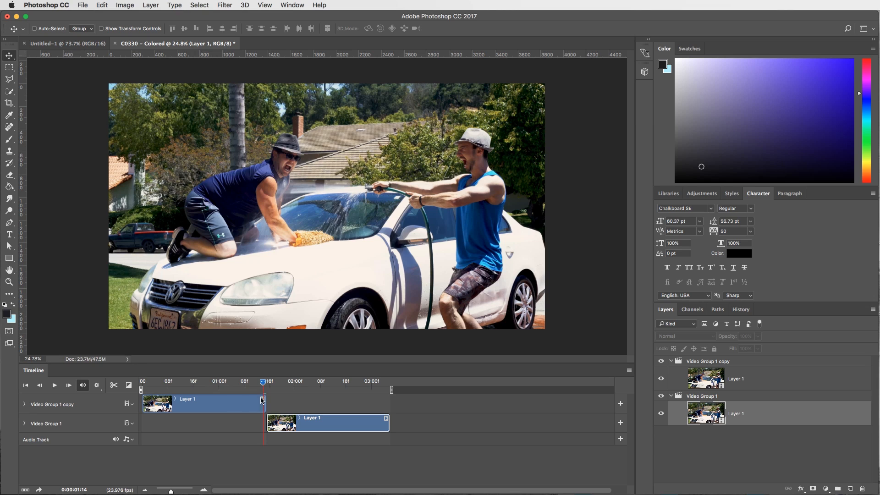
pyautogui.moveTo(395, 418)
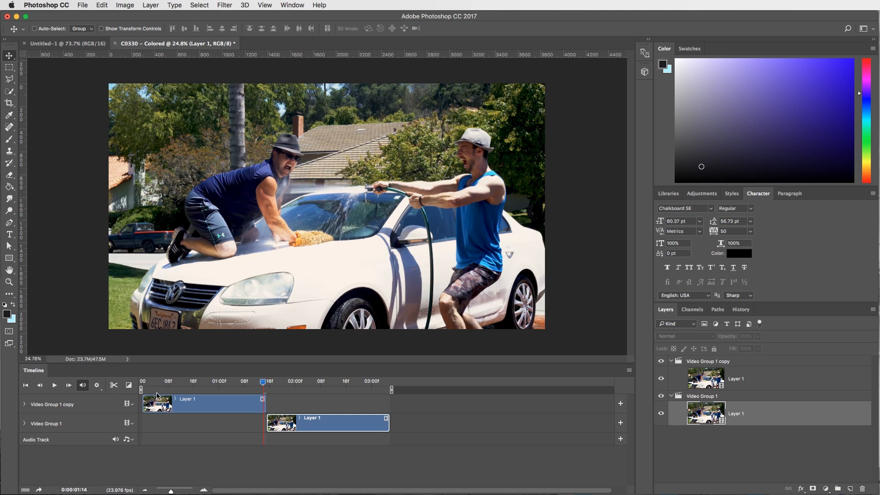
pyautogui.moveTo(146, 395)
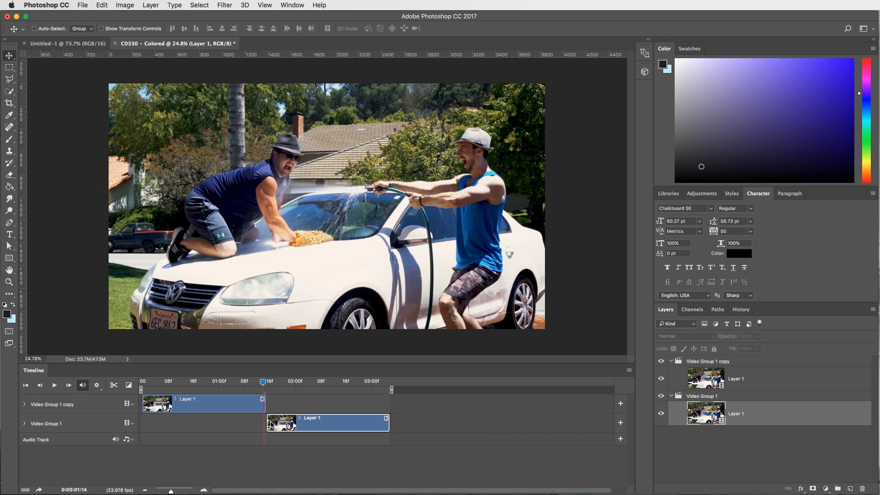
pyautogui.moveTo(270, 399)
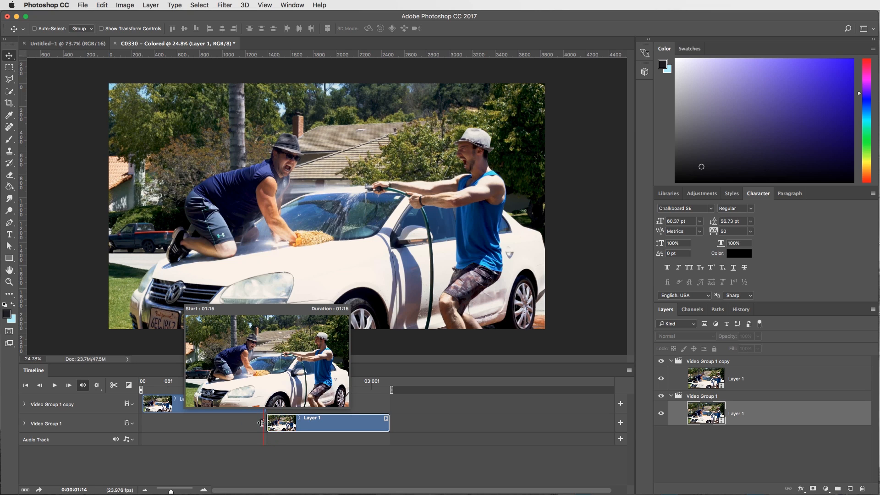
# Extend the clip so the copy and original overlap and end on the same frame.
pyautogui.moveTo(267, 423); pyautogui.dragTo(234, 423)
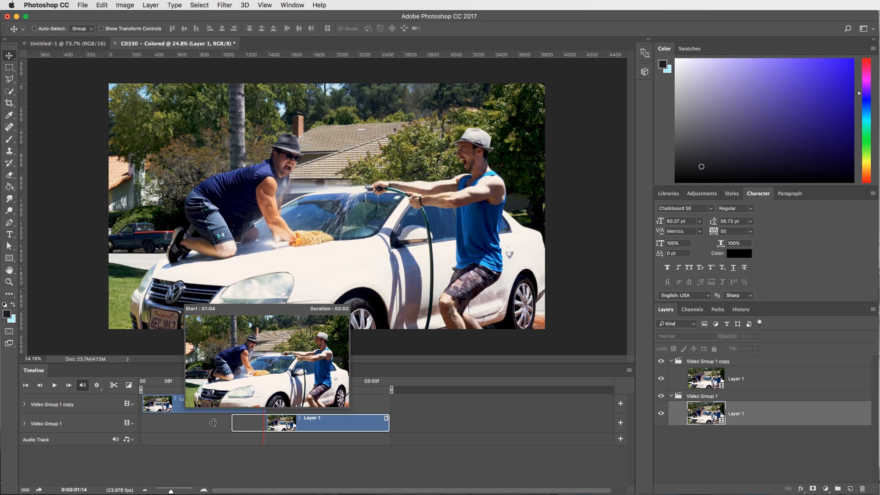
pyautogui.moveTo(235, 423); pyautogui.dragTo(190, 422)
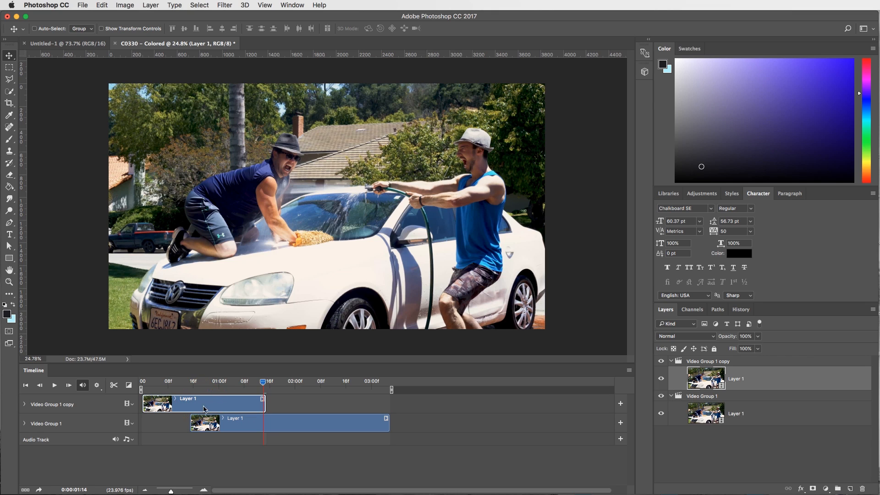
pyautogui.click(259, 422)
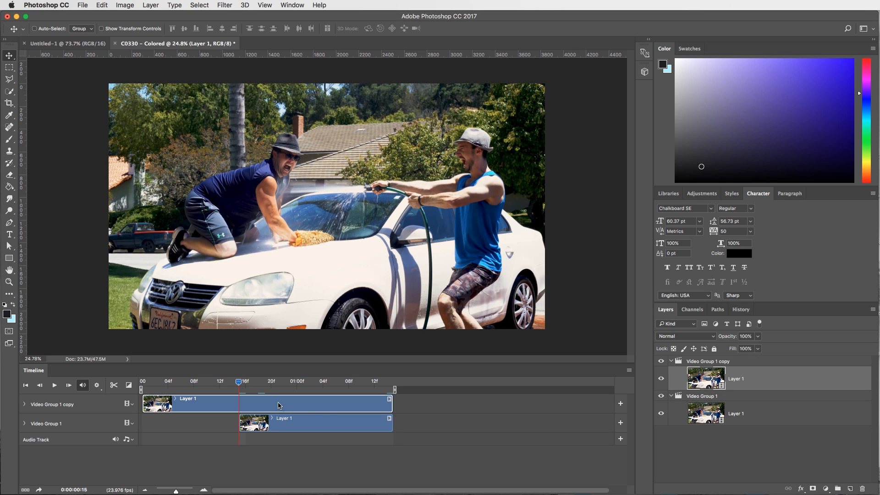
# Add Opacity keyframes to Video Group 1 copy with 0% at its last frame.
pyautogui.click(24, 404)
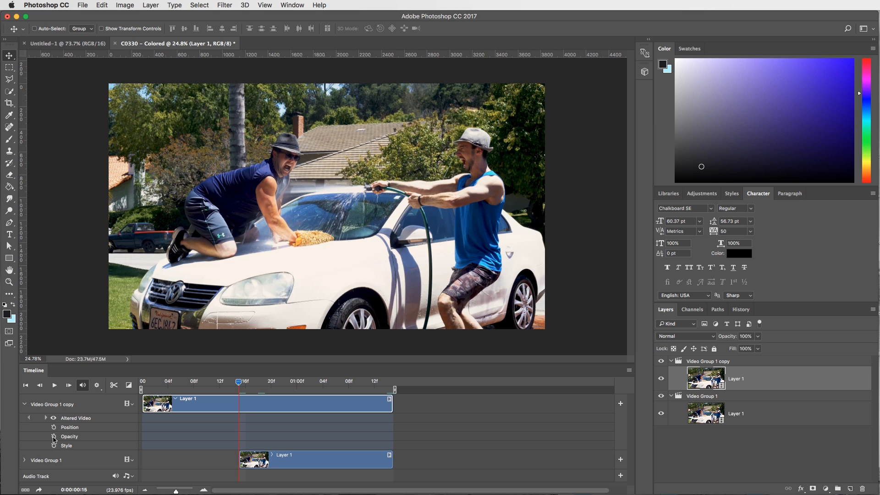
pyautogui.click(53, 437)
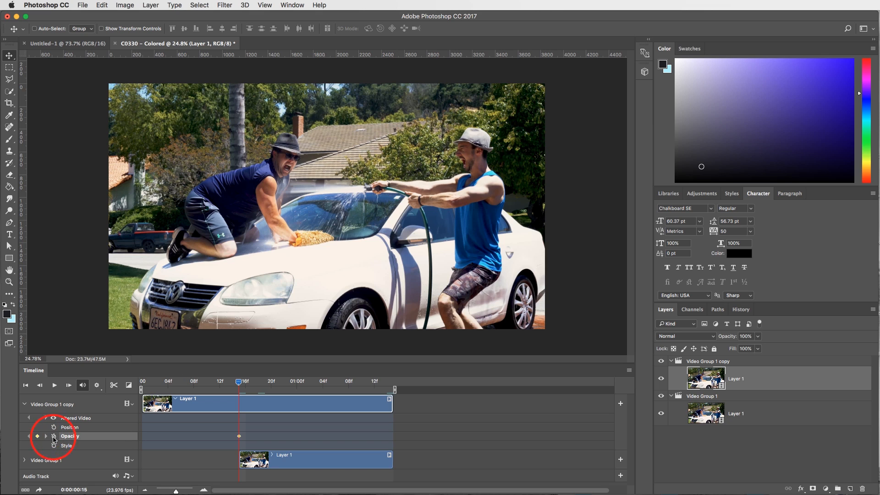
pyautogui.moveTo(379, 383)
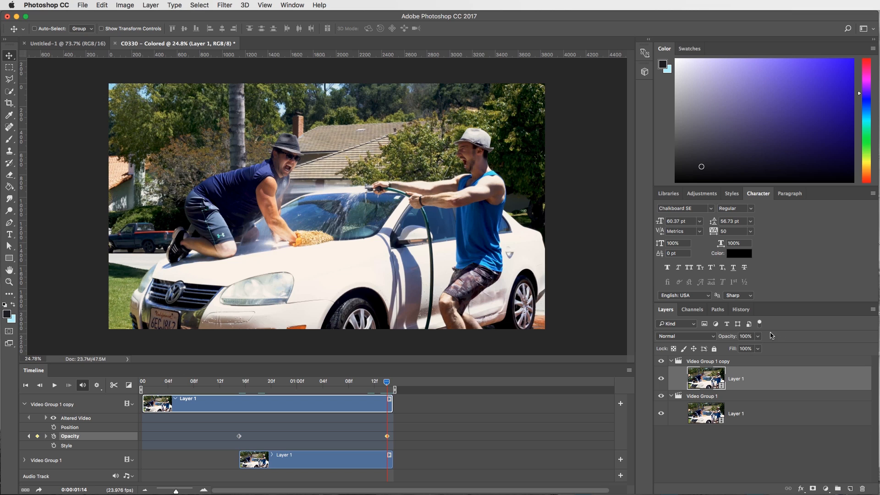
pyautogui.moveTo(741, 342)
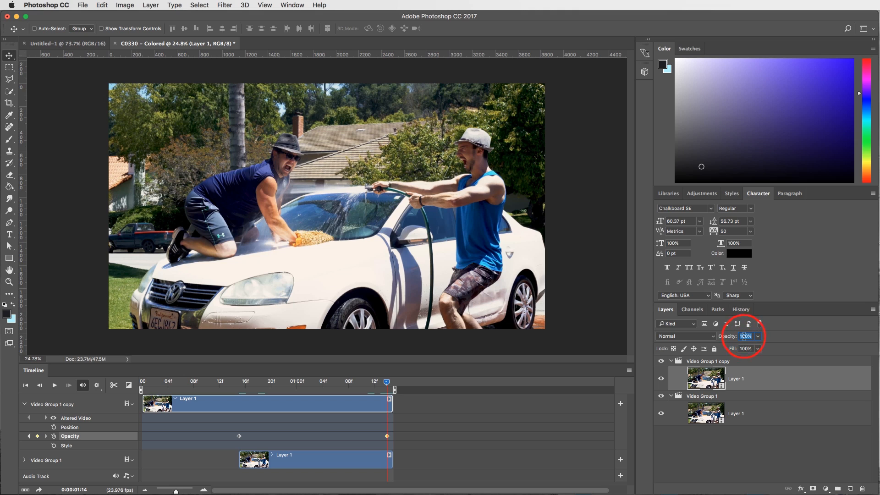
pyautogui.write('0')
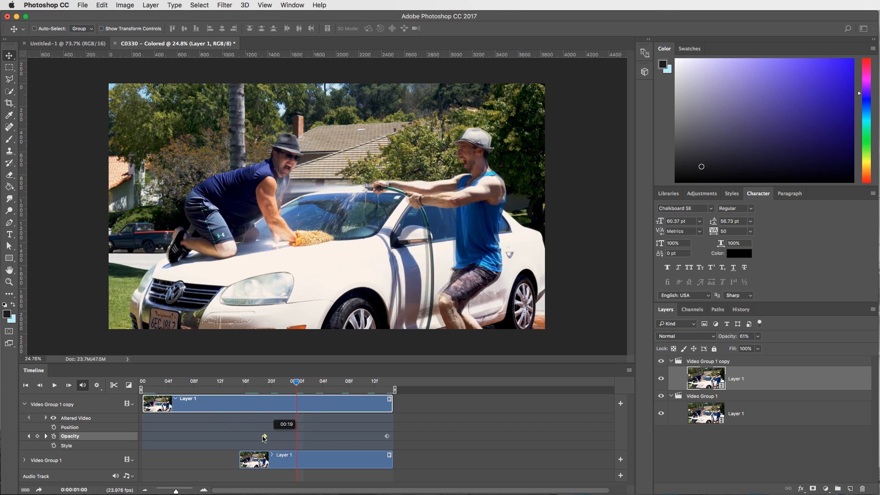
# Move the fade's starting keyframe near the clip's end and collapse the group.
pyautogui.moveTo(264, 437); pyautogui.dragTo(303, 437)
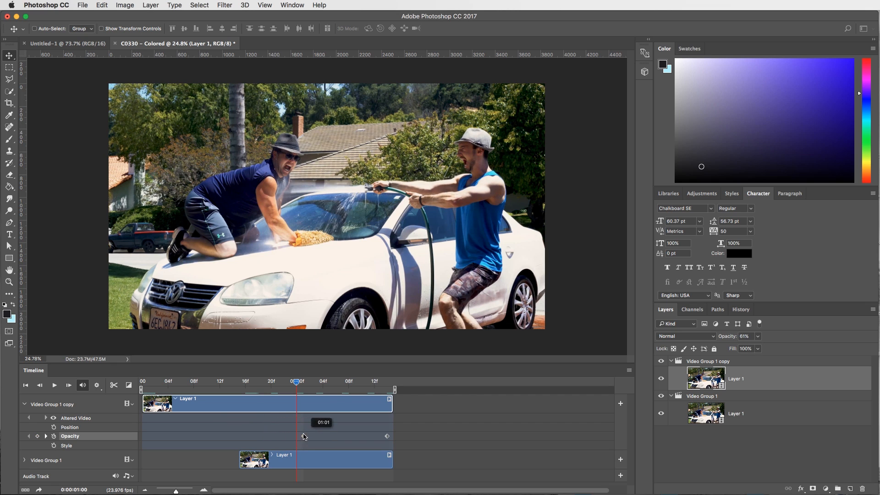
pyautogui.moveTo(296, 381); pyautogui.dragTo(323, 382)
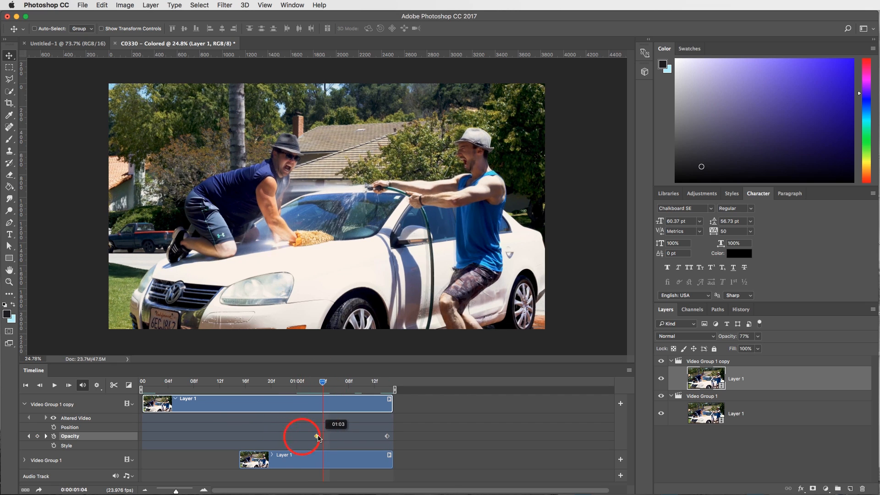
pyautogui.moveTo(322, 382); pyautogui.dragTo(386, 381)
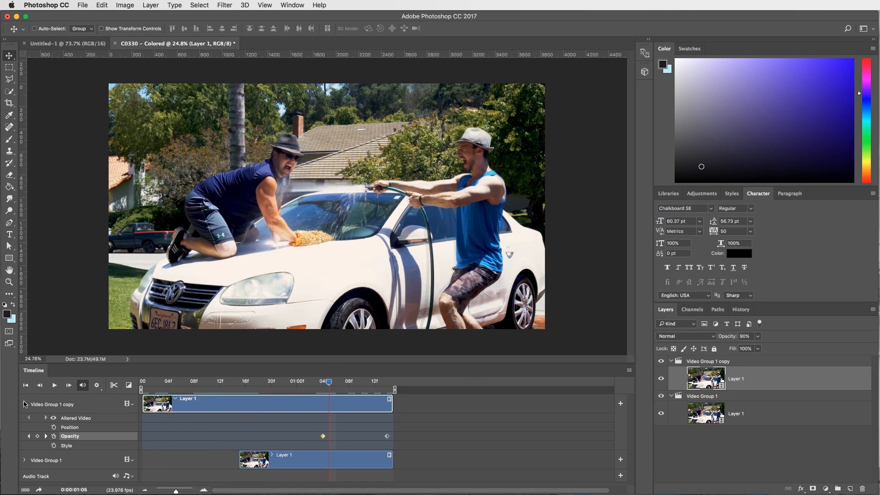
pyautogui.click(24, 404)
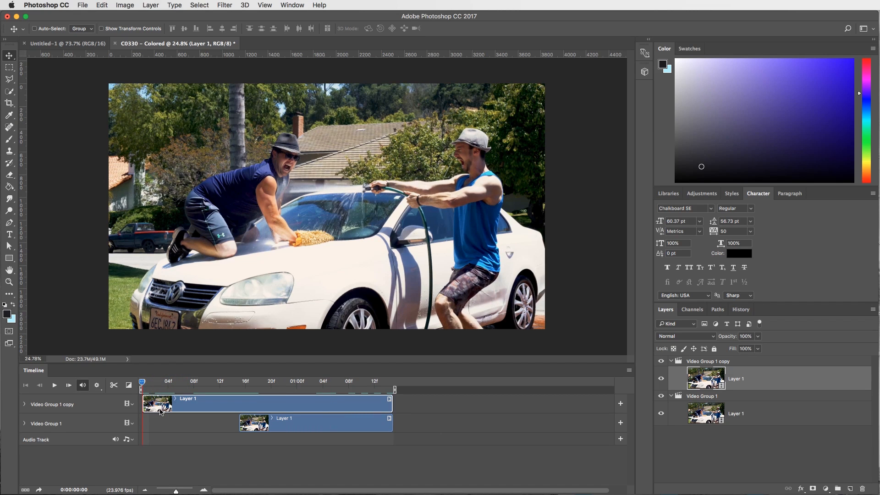
pyautogui.moveTo(208, 272)
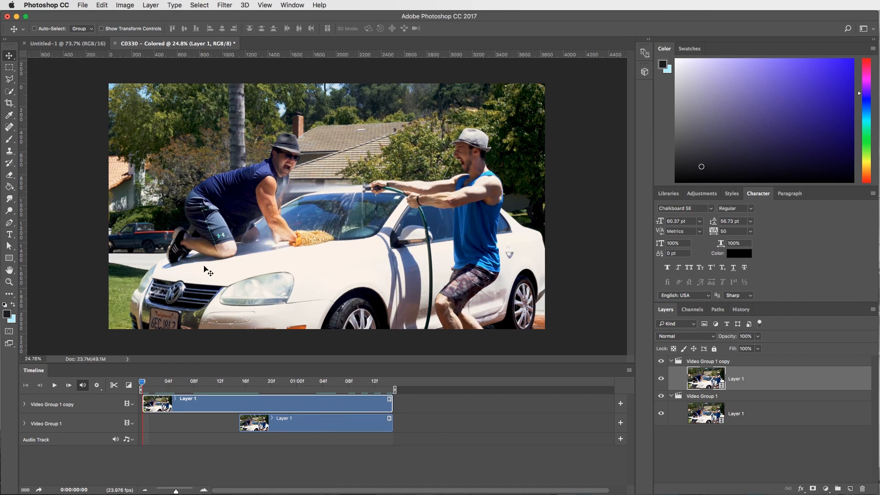
pyautogui.moveTo(295, 211)
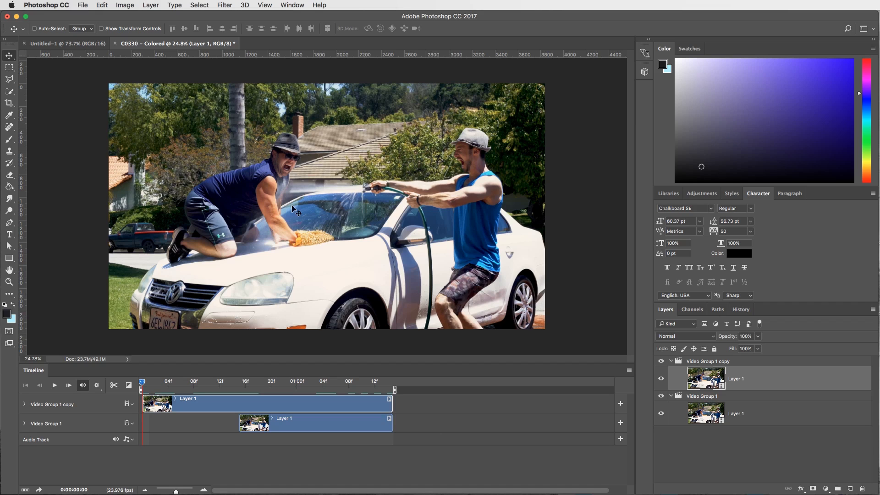
pyautogui.moveTo(325, 301)
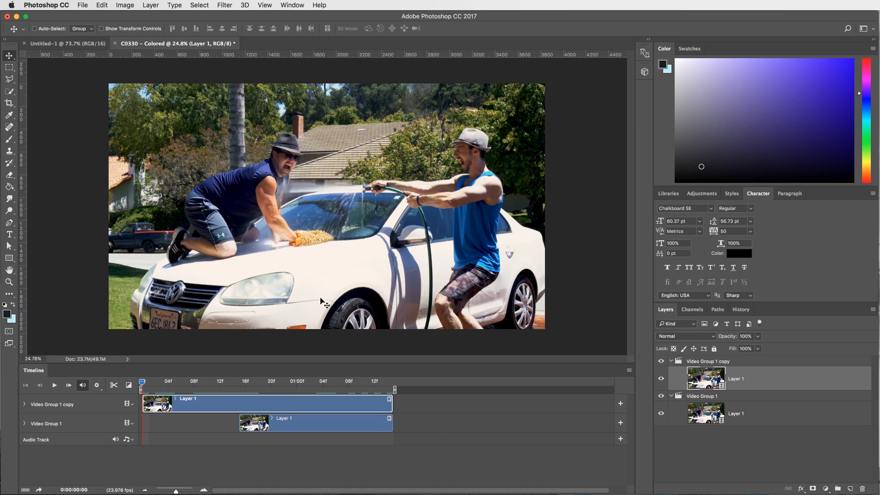
# Collapse both video groups and stamp the visible frame into new Layer 2.
pyautogui.click(738, 361)
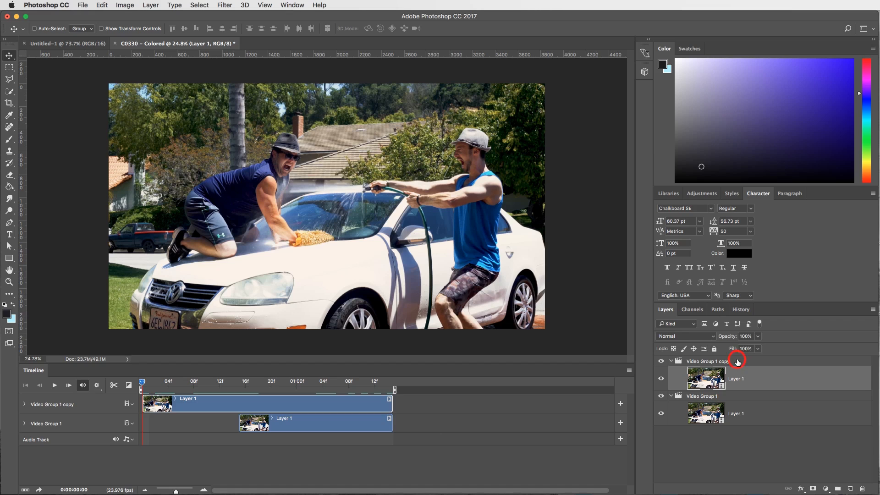
pyautogui.click(671, 361)
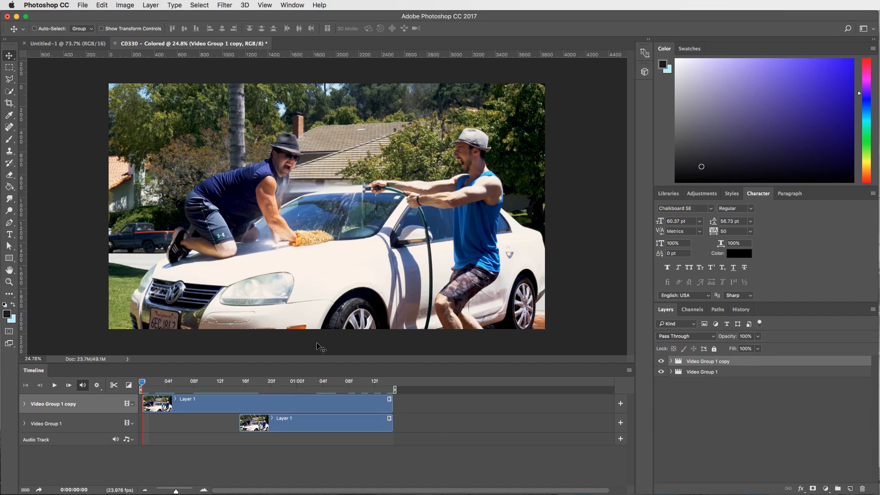
pyautogui.click(34, 28)
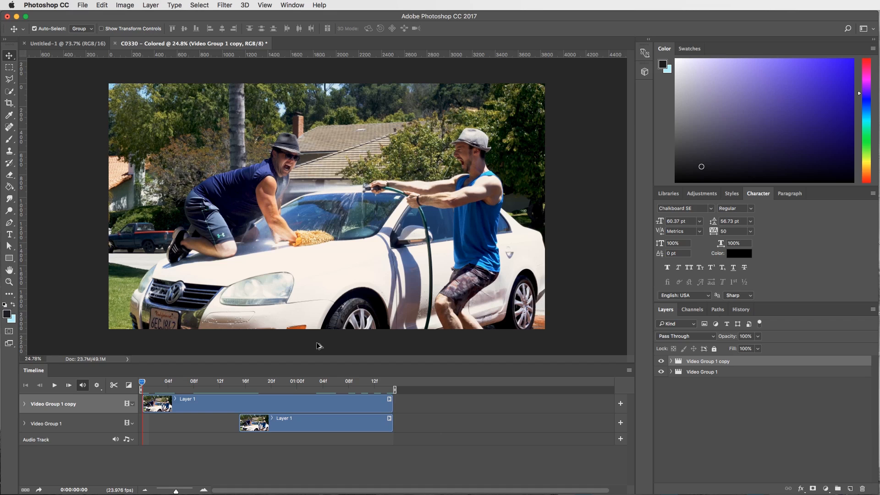
pyautogui.moveTo(318, 346)
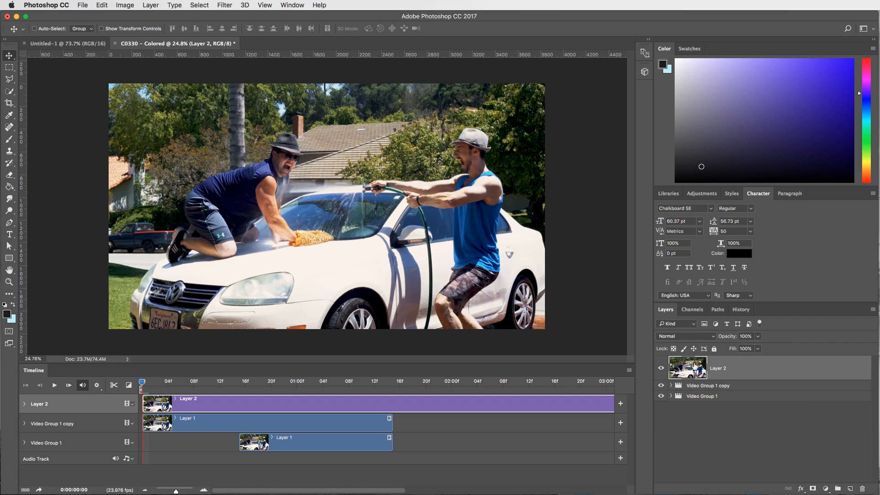
pyautogui.moveTo(268, 416)
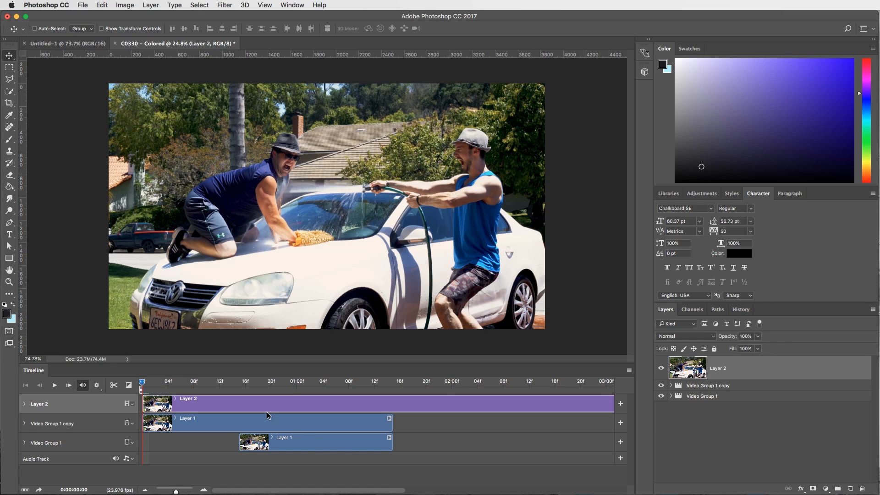
pyautogui.moveTo(148, 442)
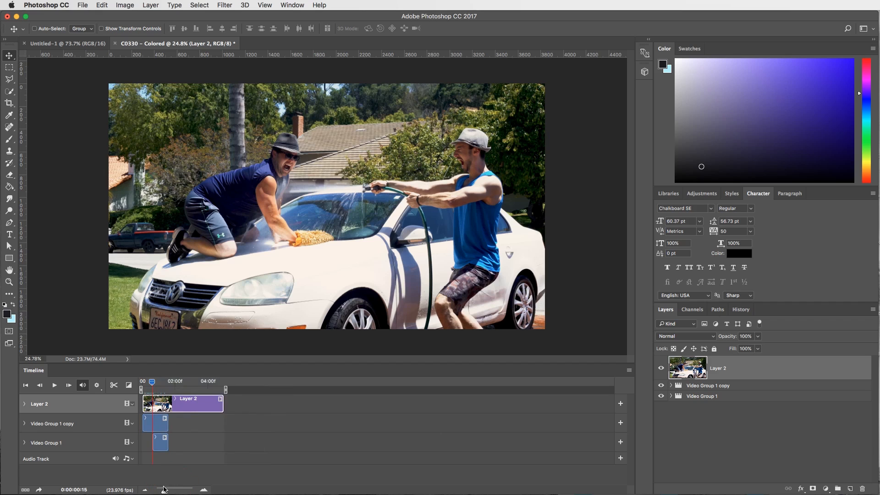
# Zoom the timeline so the Layer 2 bar can be trimmed to the clips' end.
pyautogui.moveTo(221, 404); pyautogui.dragTo(337, 404)
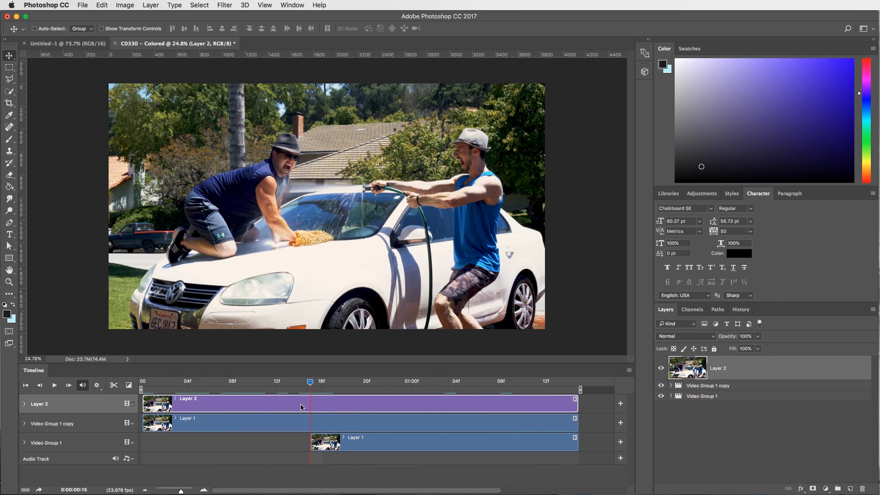
pyautogui.moveTo(382, 432)
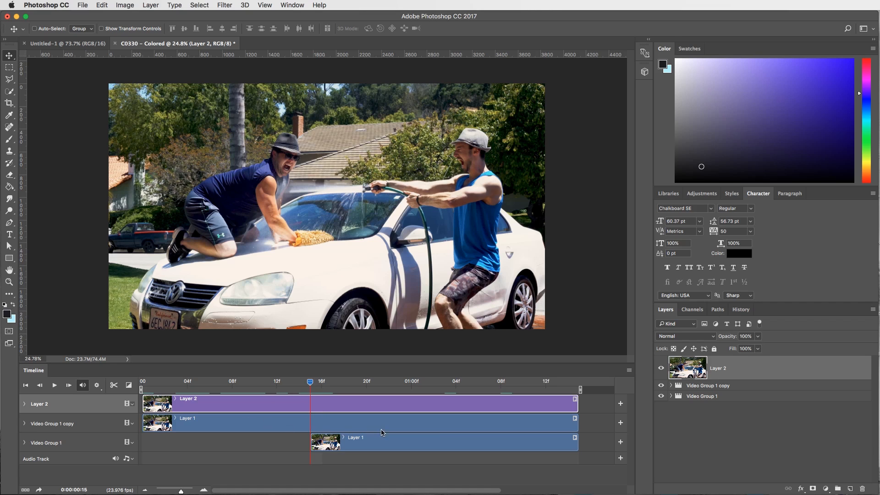
pyautogui.moveTo(346, 425)
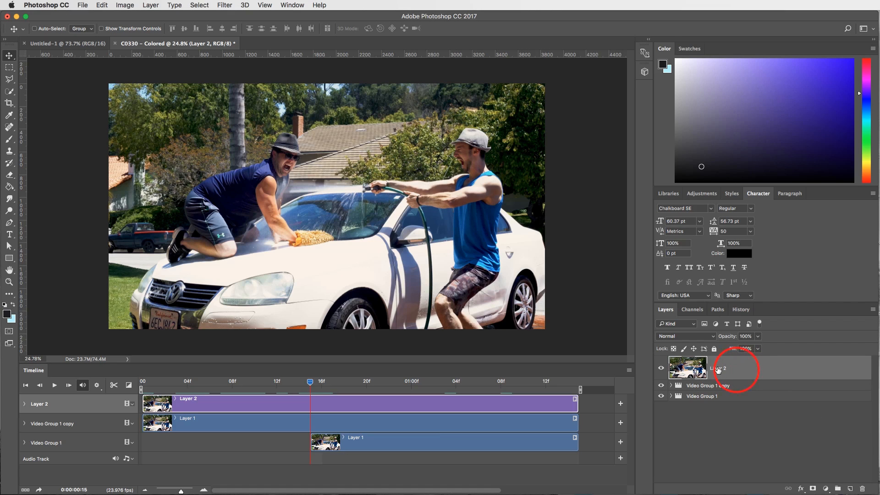
# Rename Layer 2 to Still Frame Layer.
pyautogui.doubleClick(719, 369)
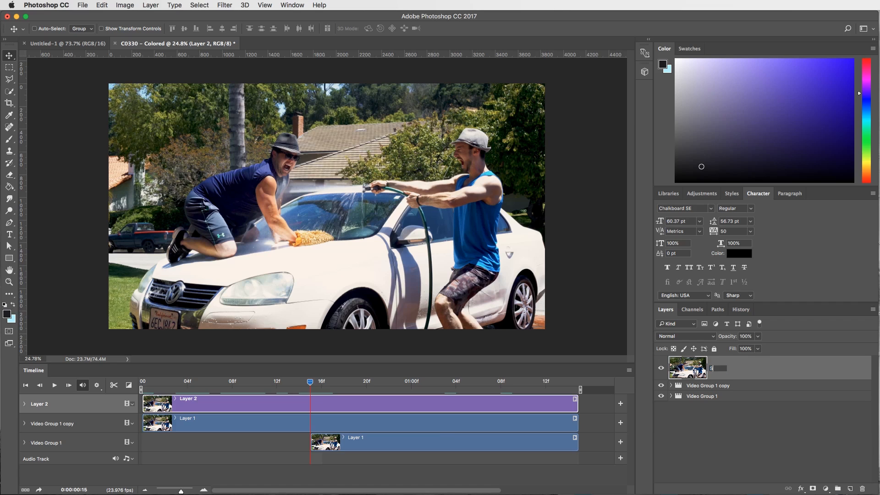
pyautogui.write('Still Frame')
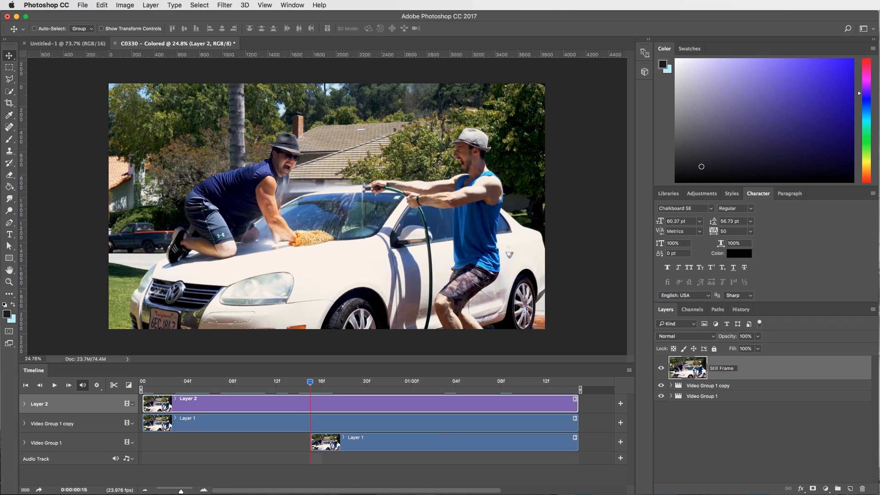
pyautogui.doubleClick(728, 368)
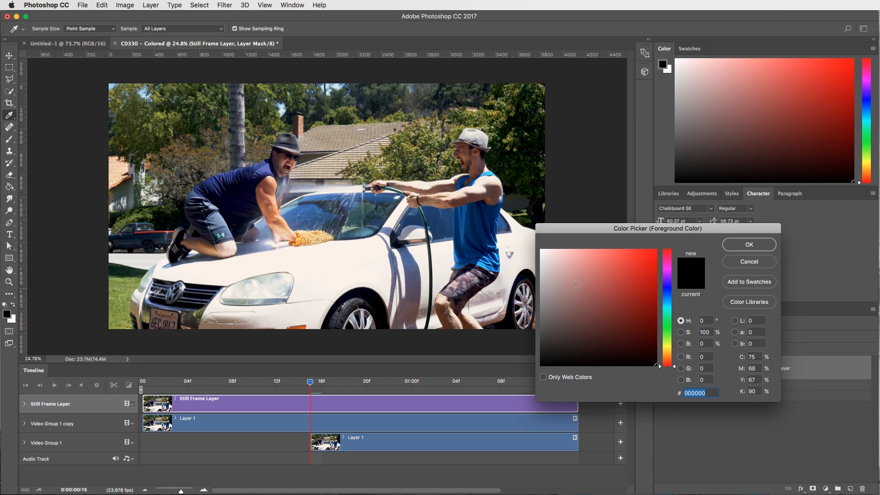
# Confirm black as the paint colour for the Still Frame Layer's mask.
pyautogui.click(748, 244)
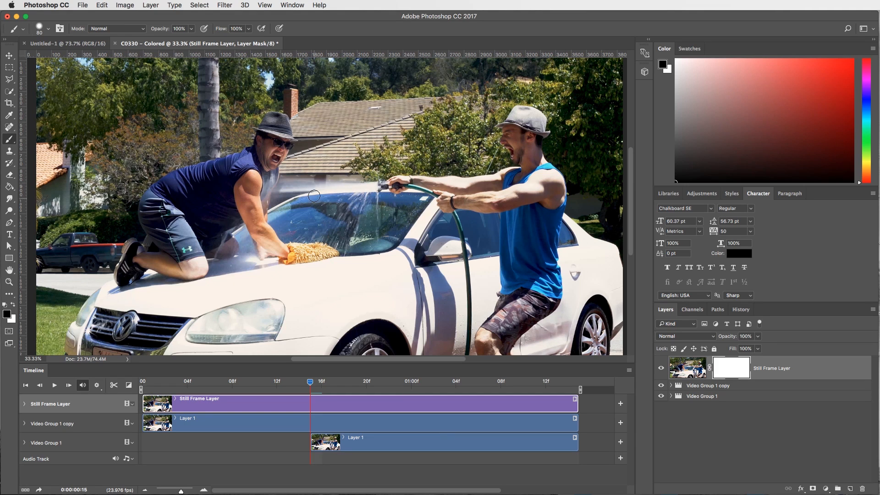
pyautogui.moveTo(320, 190)
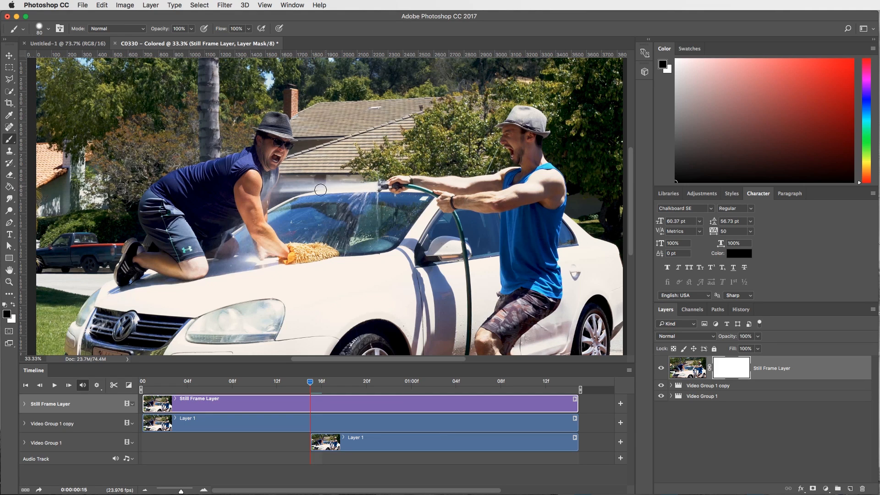
pyautogui.moveTo(343, 191)
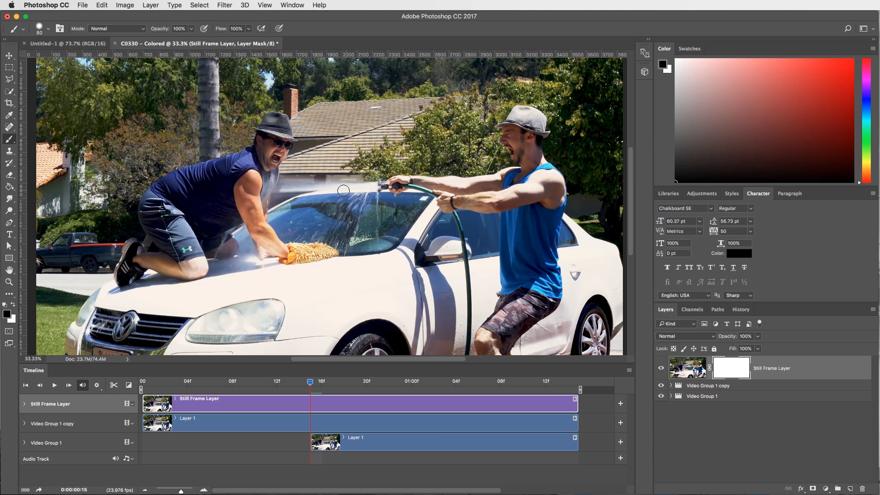
pyautogui.moveTo(361, 187)
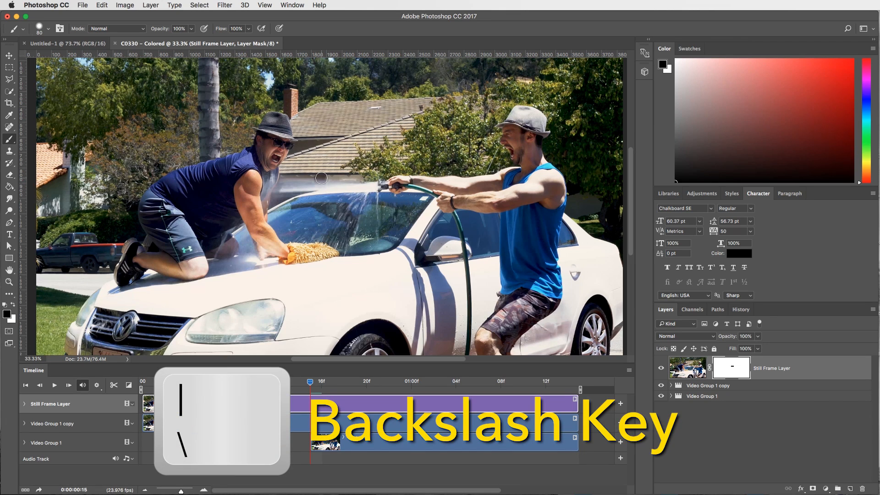
# Show the mask as a red overlay, start painting the spray, and soften the brush hardness.
pyautogui.press('backslash')
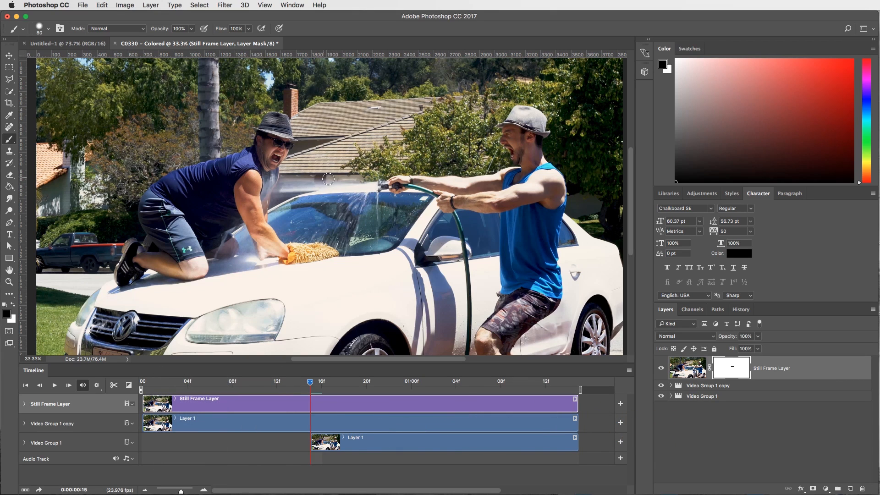
pyautogui.moveTo(328, 178); pyautogui.dragTo(349, 183)
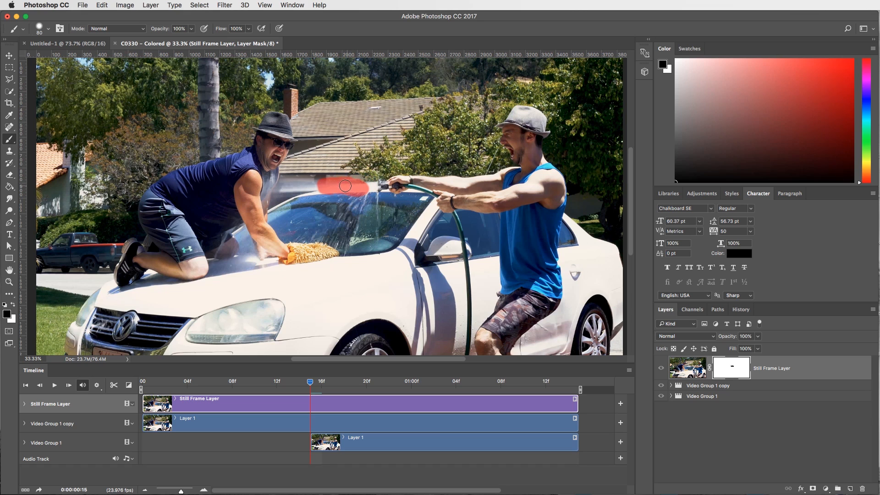
pyautogui.click(48, 29)
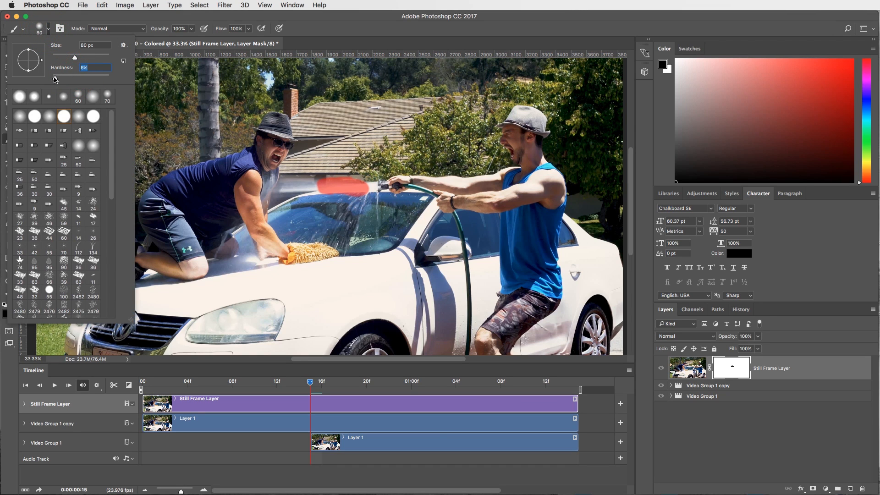
pyautogui.click(301, 202)
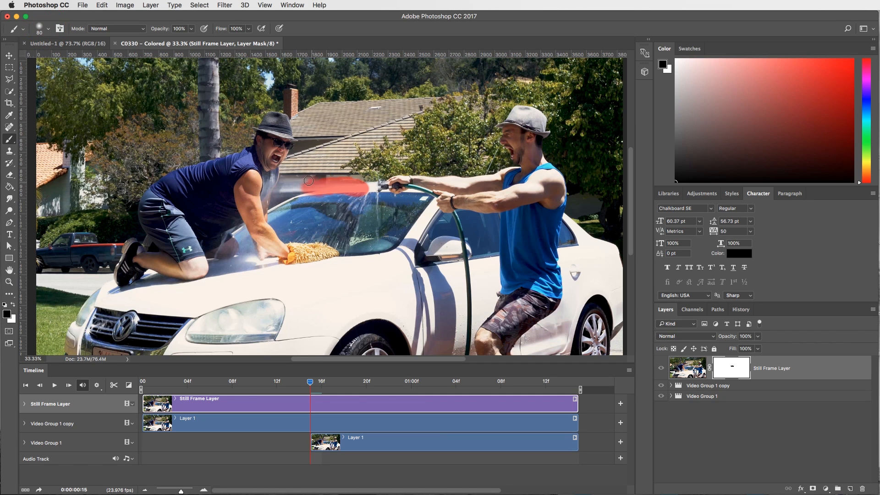
pyautogui.moveTo(280, 191)
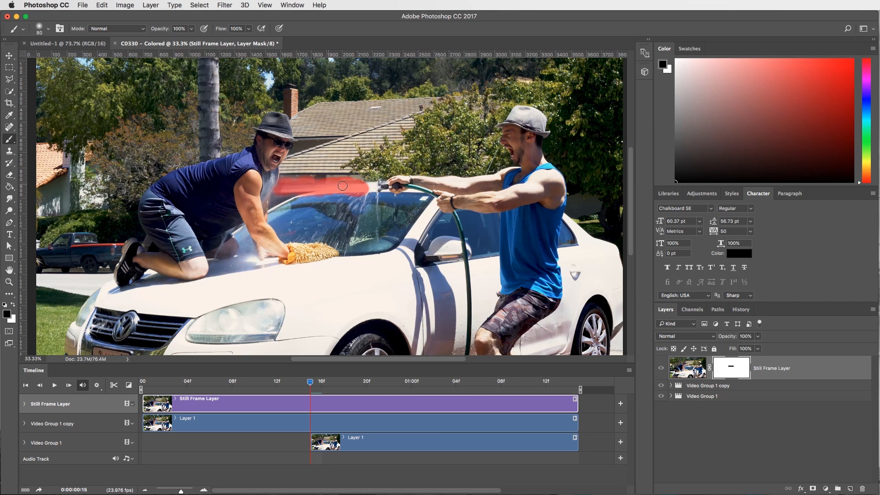
pyautogui.moveTo(369, 183)
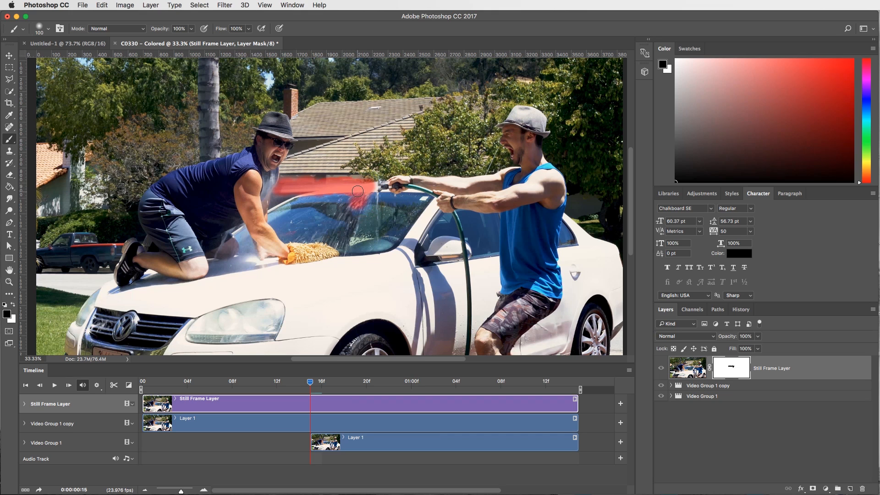
# Paint the water spray, windshield and hood areas into the mask so the video shows through.
pyautogui.moveTo(359, 192); pyautogui.dragTo(353, 232)
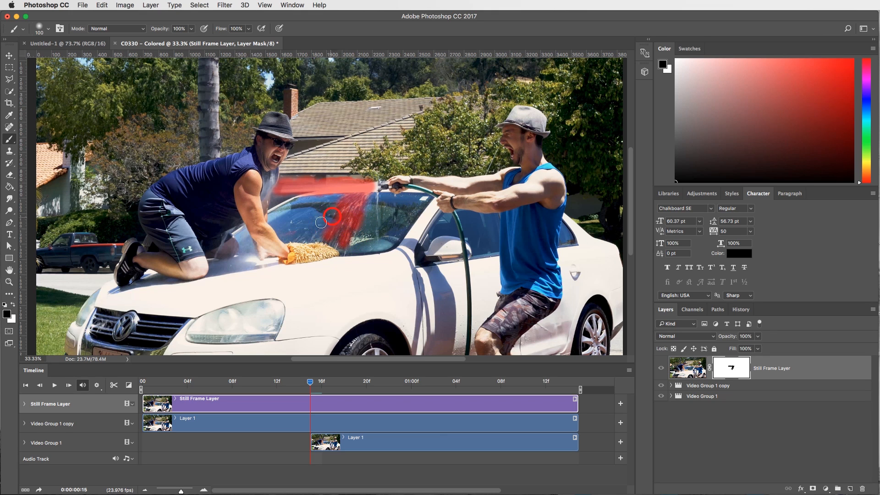
pyautogui.moveTo(331, 218); pyautogui.dragTo(351, 192)
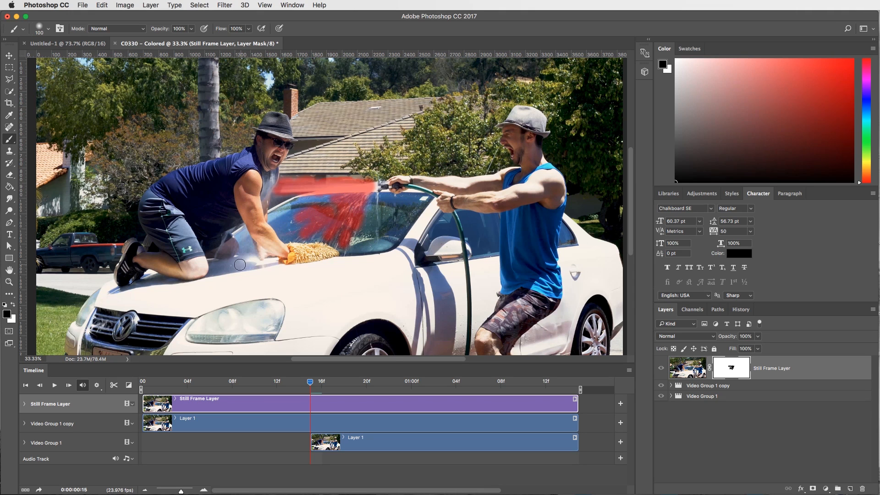
pyautogui.click(233, 232)
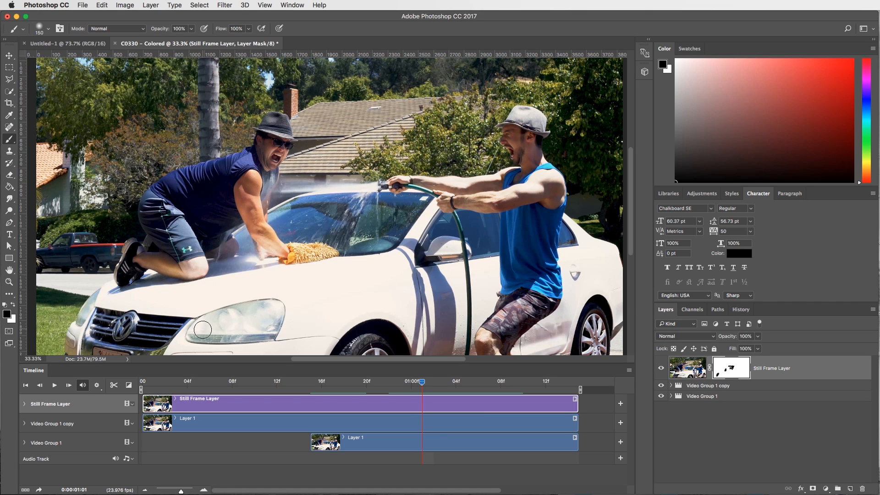
pyautogui.moveTo(360, 372)
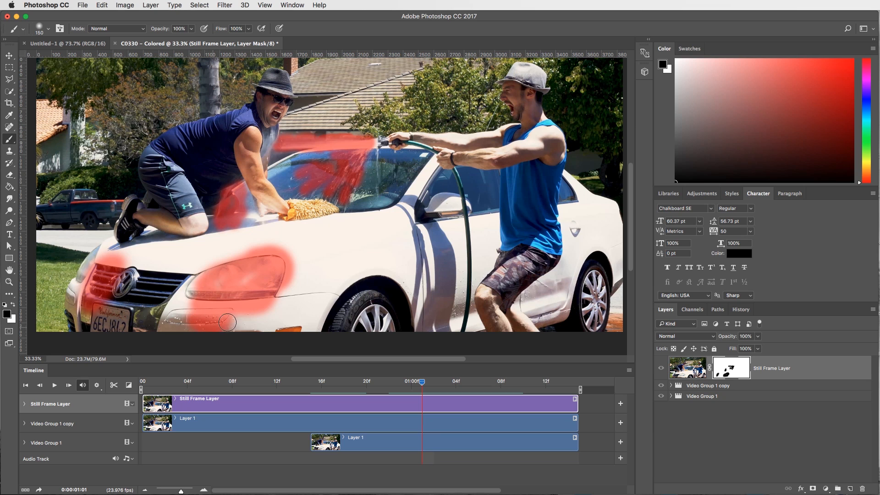
# Move the playhead into the clip and play the timeline to preview the loop.
pyautogui.click(444, 381)
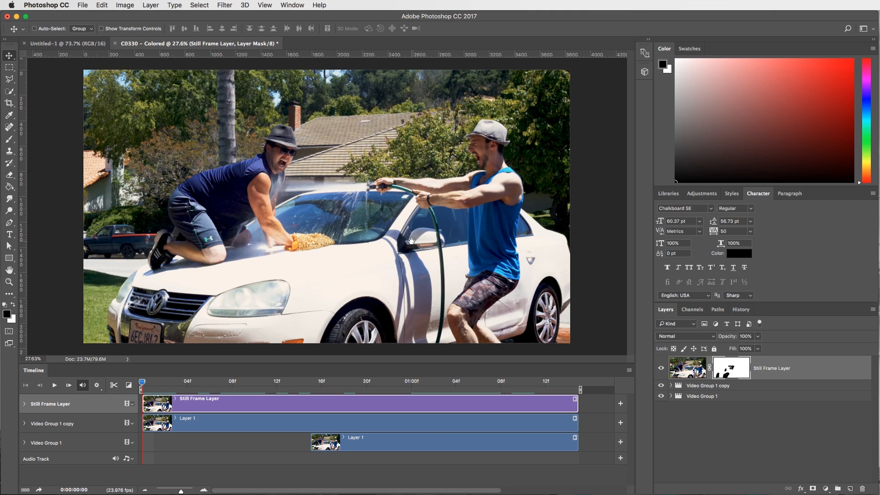
pyautogui.click(55, 386)
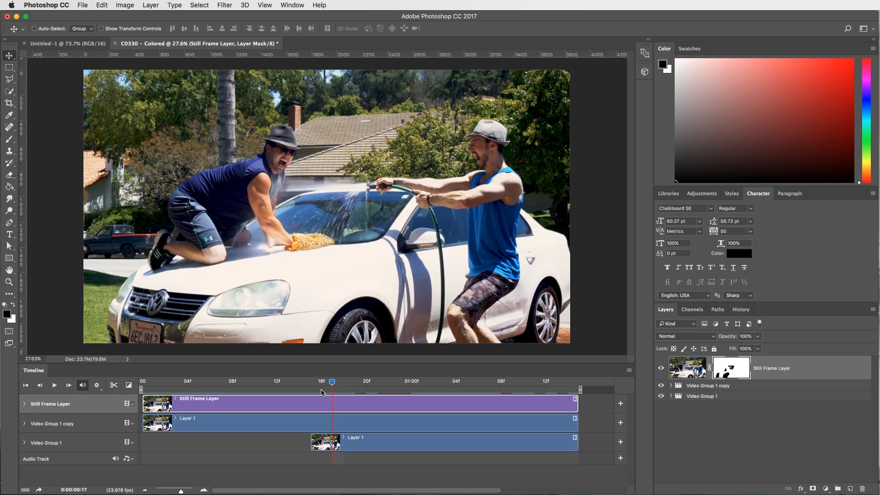
pyautogui.moveTo(375, 405)
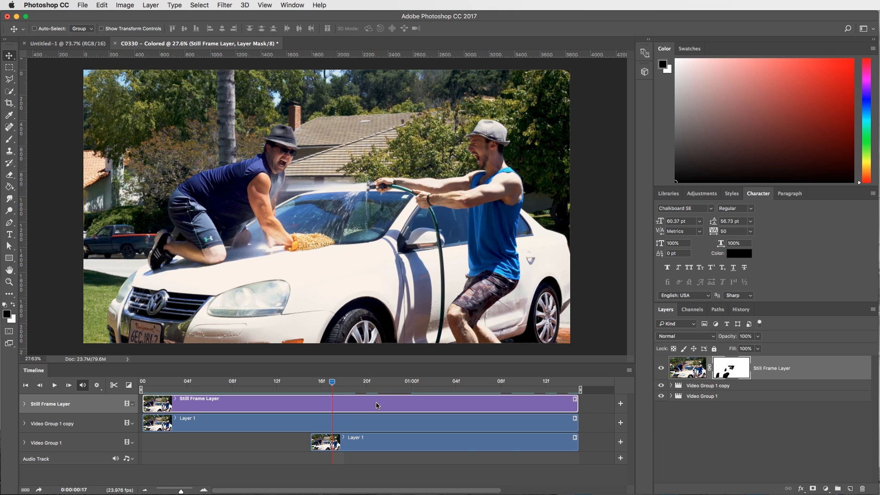
pyautogui.moveTo(119, 127)
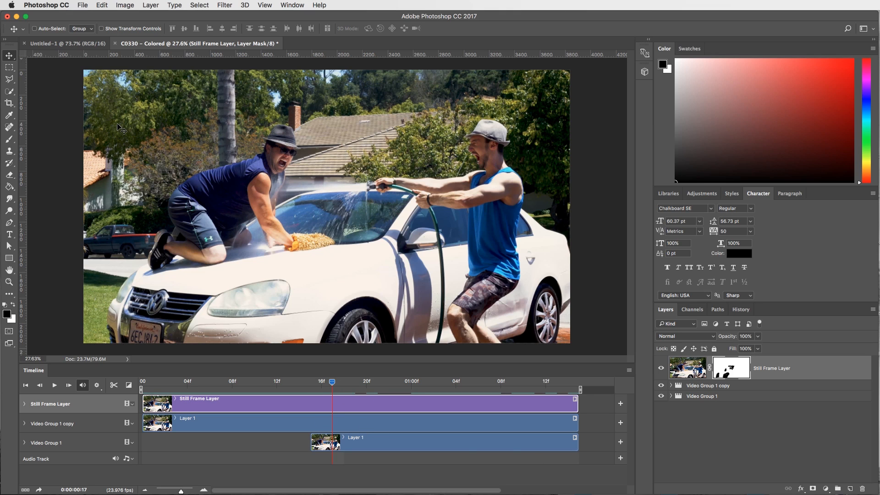
# Start the Save for Web (Legacy) export from the File menu.
pyautogui.click(83, 6)
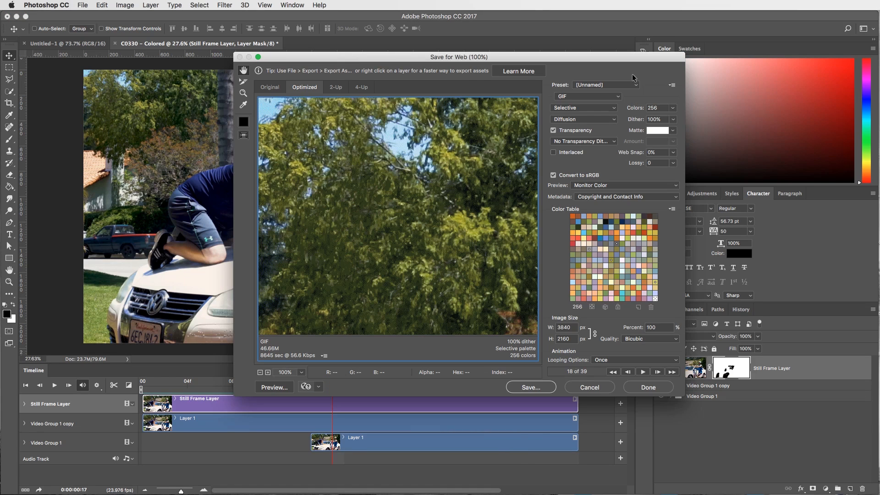
# Review the export format list twice and keep GIF as the output format.
pyautogui.click(587, 96)
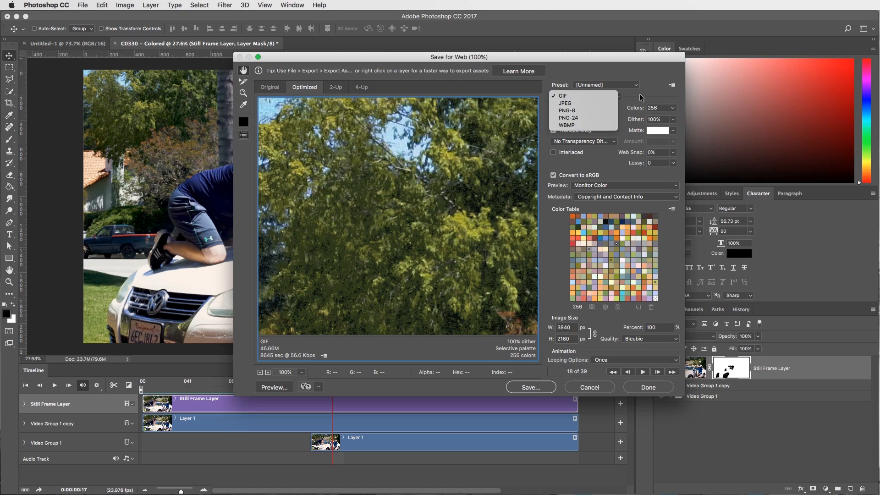
pyautogui.click(562, 96)
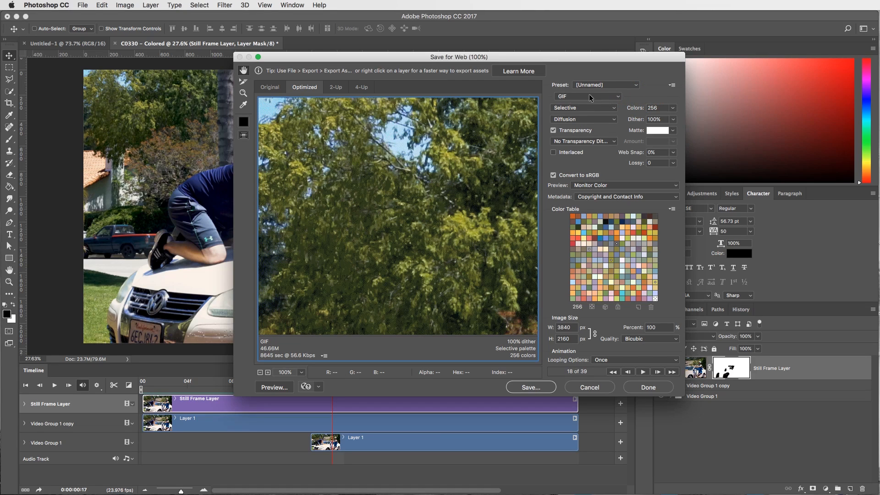
pyautogui.click(587, 96)
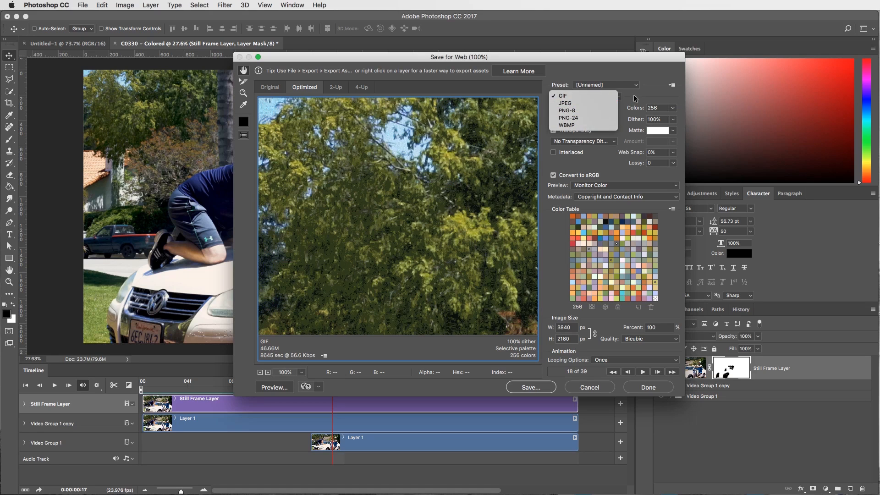
pyautogui.click(563, 95)
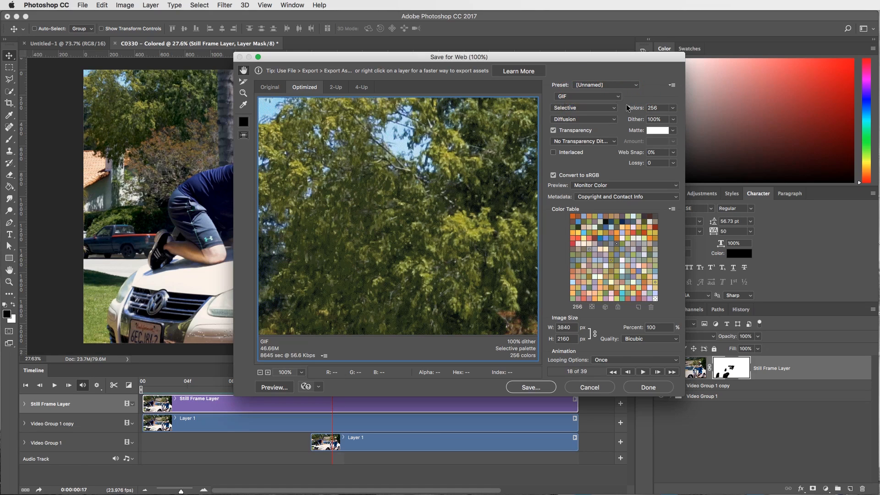
pyautogui.moveTo(601, 189)
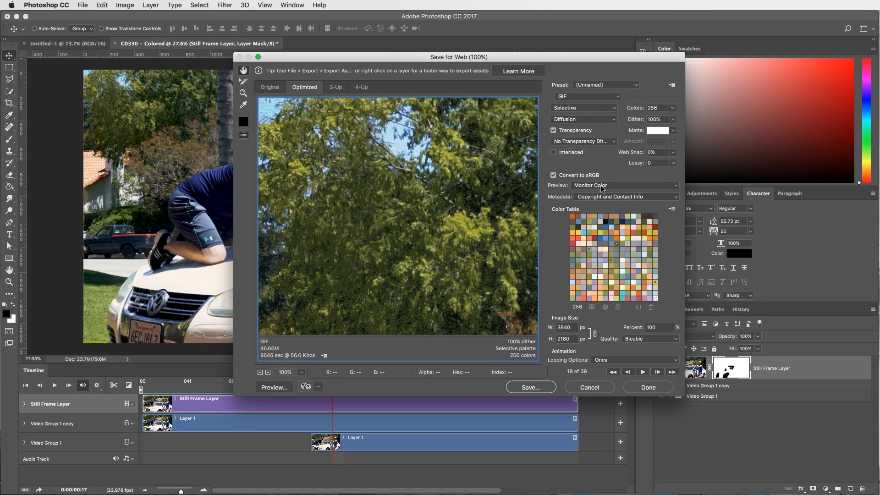
pyautogui.moveTo(612, 186)
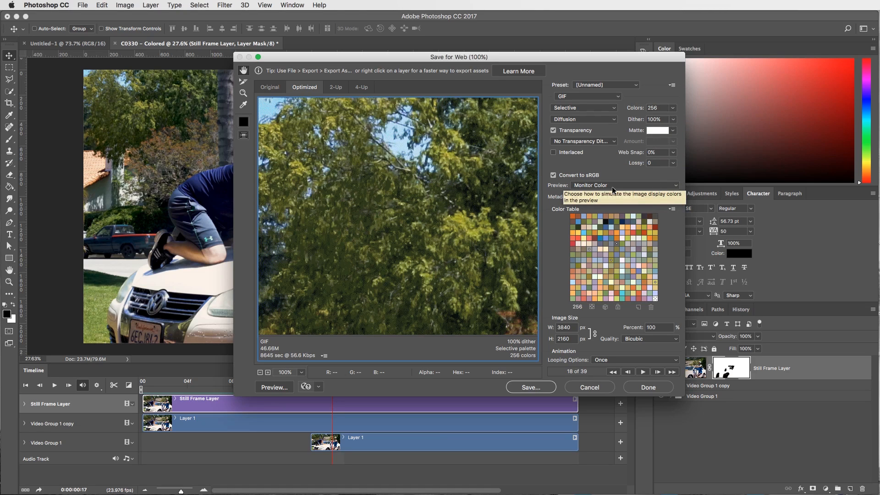
pyautogui.moveTo(553, 301)
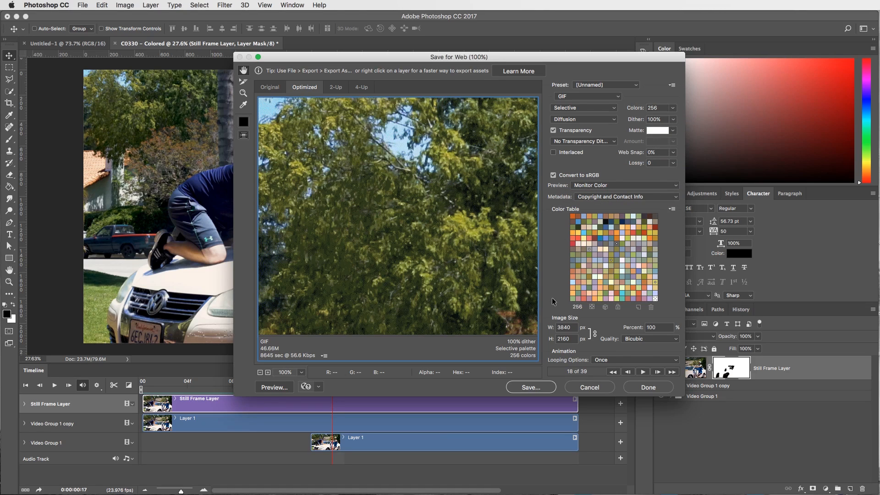
pyautogui.moveTo(556, 343)
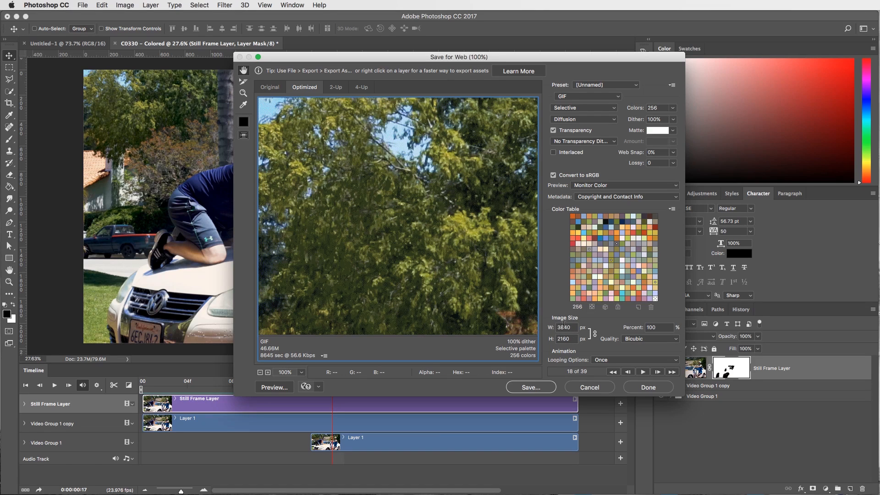
pyautogui.moveTo(630, 302)
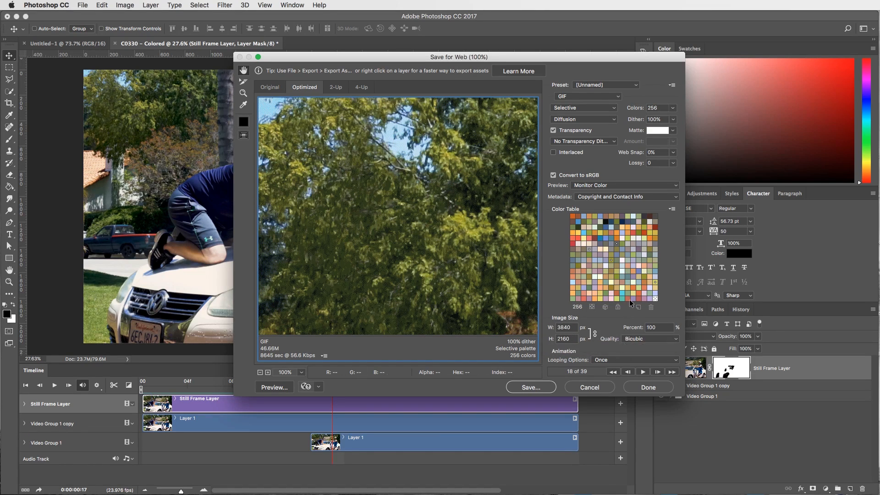
pyautogui.moveTo(611, 346)
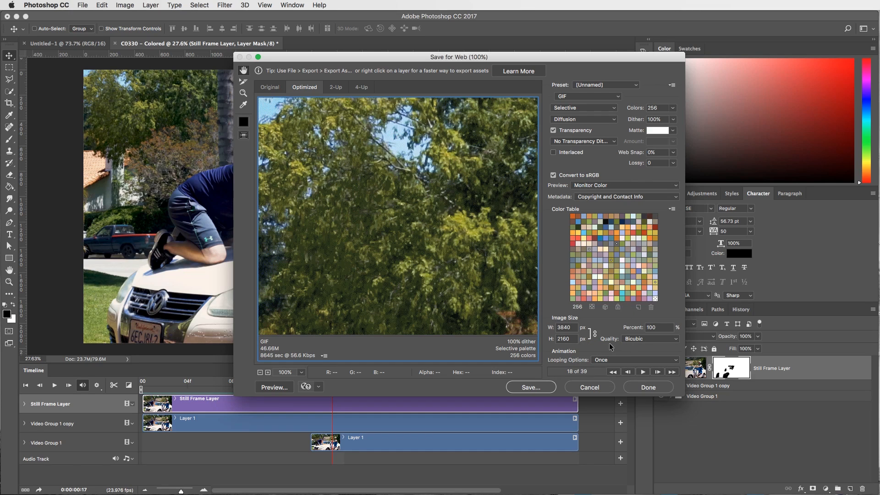
pyautogui.moveTo(579, 369)
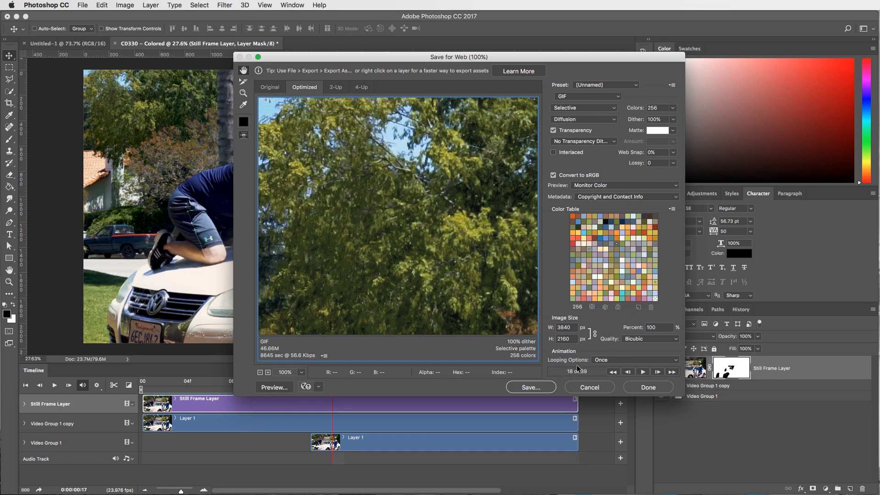
# Set the GIF's Looping Options to Forever and confirm it.
pyautogui.click(634, 360)
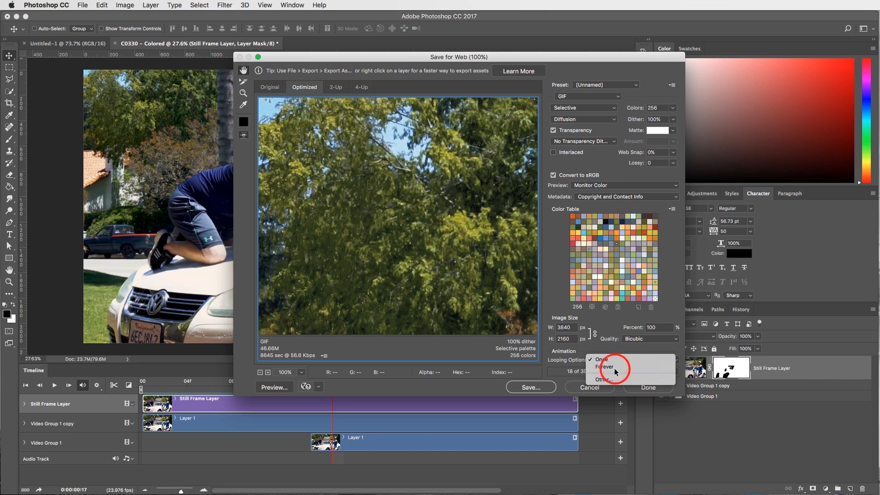
pyautogui.click(605, 367)
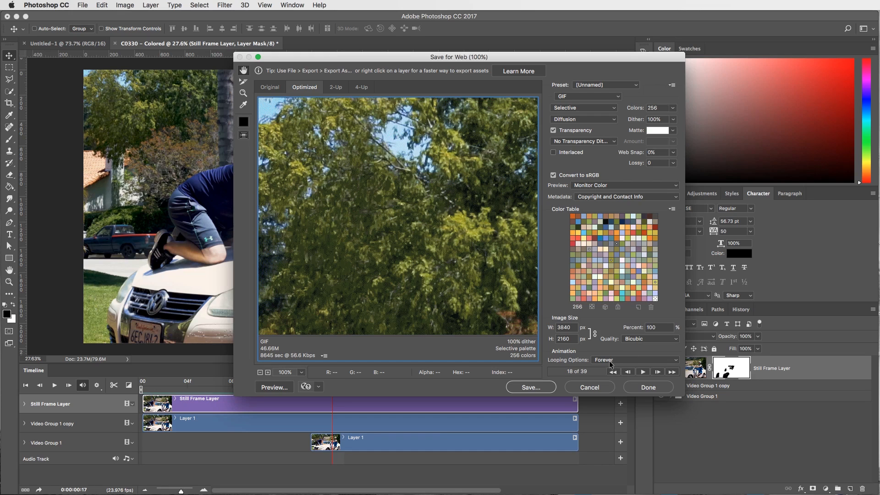
pyautogui.click(635, 359)
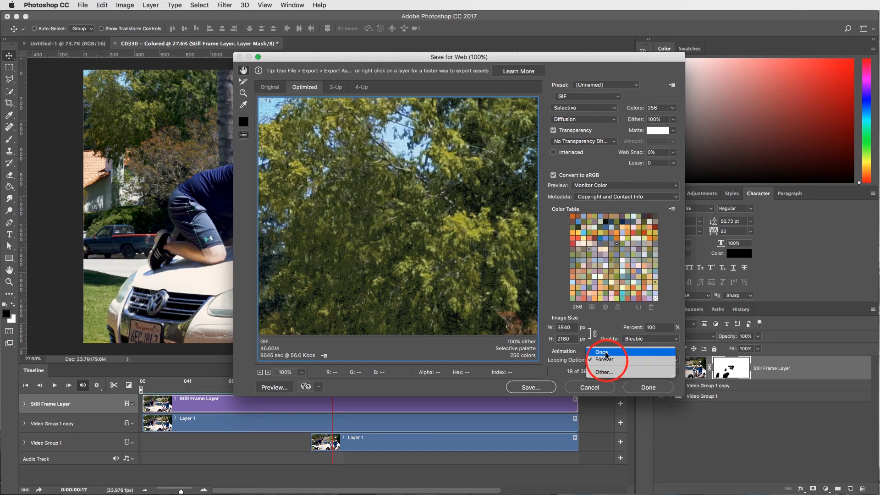
pyautogui.click(604, 360)
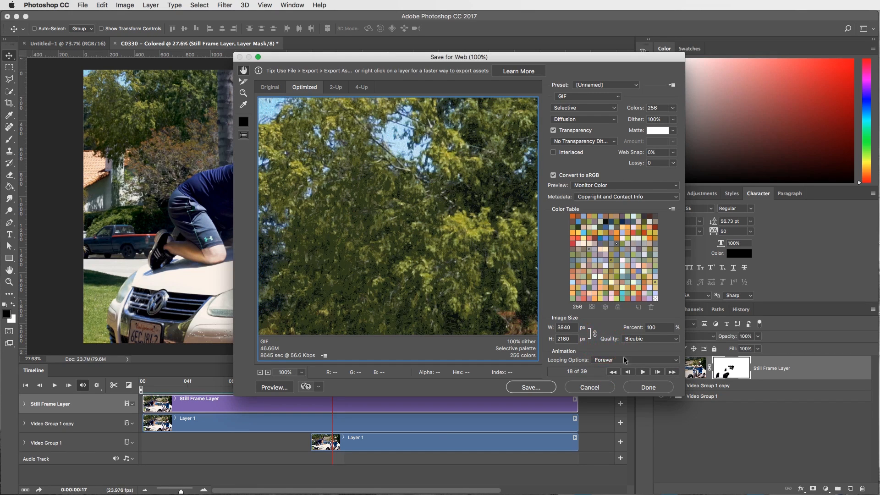
pyautogui.moveTo(609, 361)
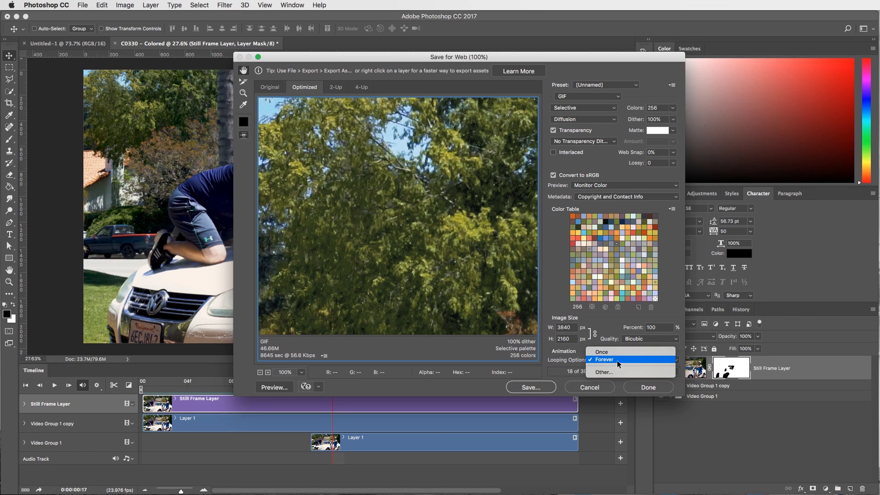
pyautogui.click(604, 359)
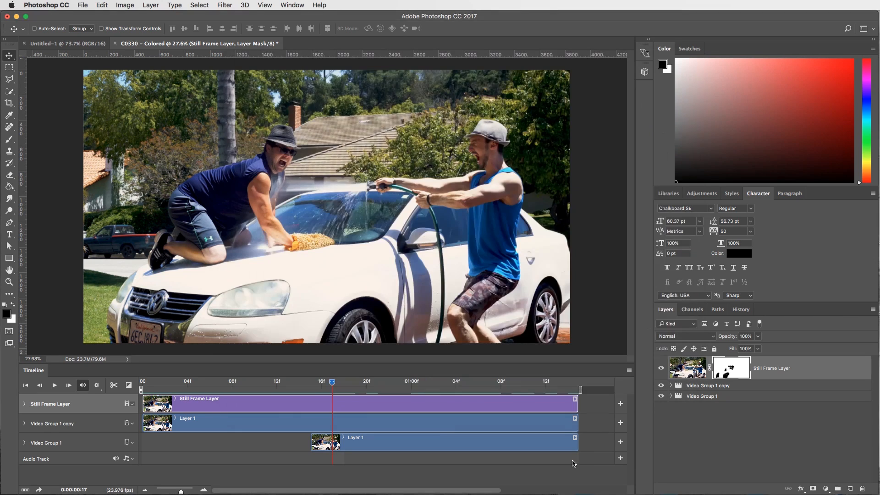
# Bring up the Render Video dialog via File > Export.
pyautogui.click(82, 5)
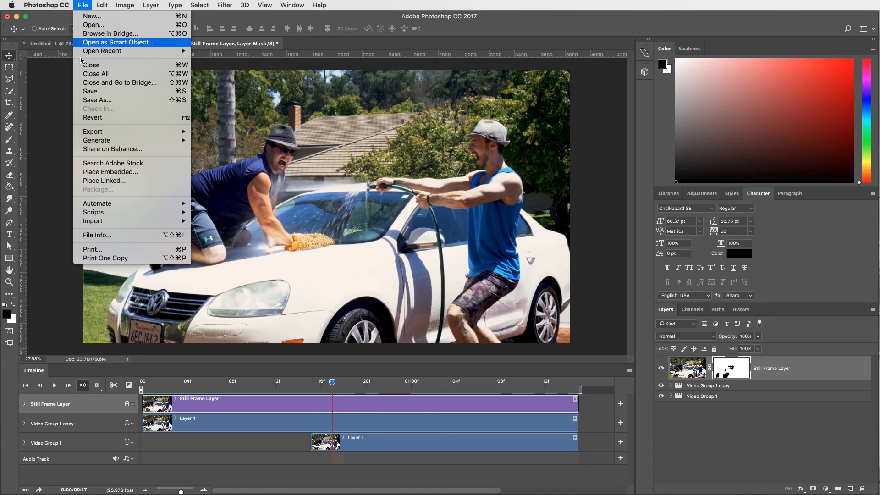
pyautogui.moveTo(92, 131)
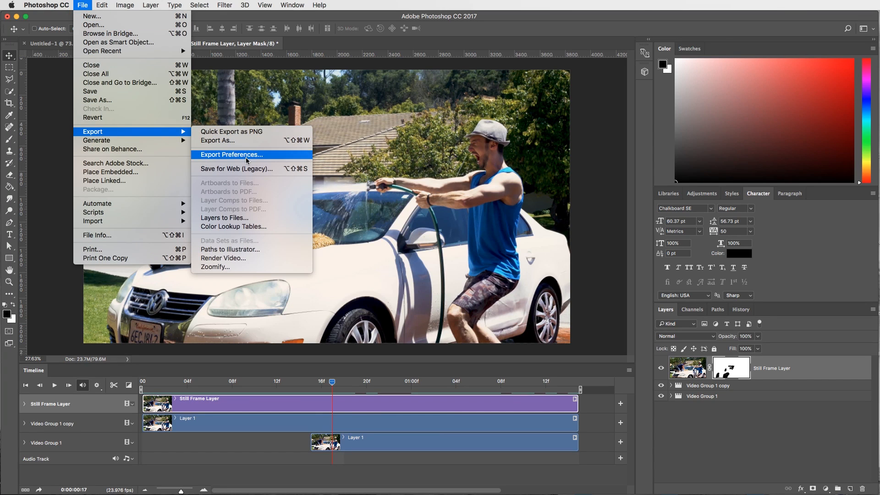
pyautogui.moveTo(231, 259)
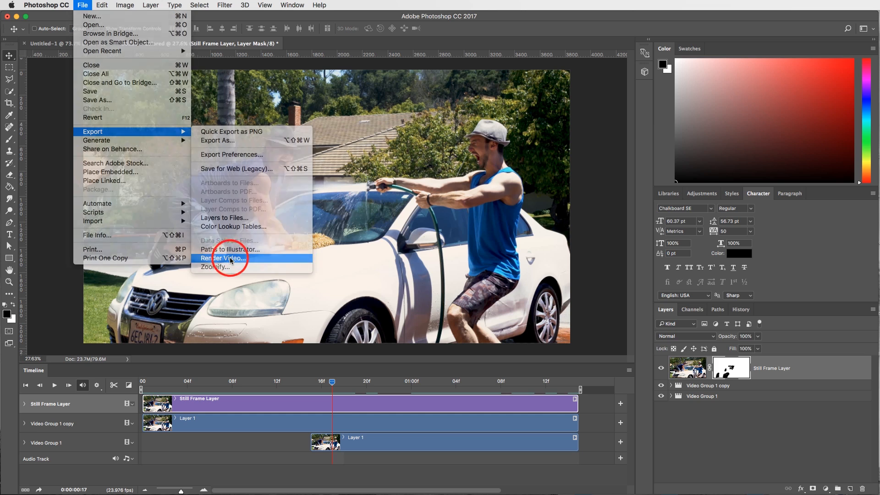
pyautogui.click(221, 259)
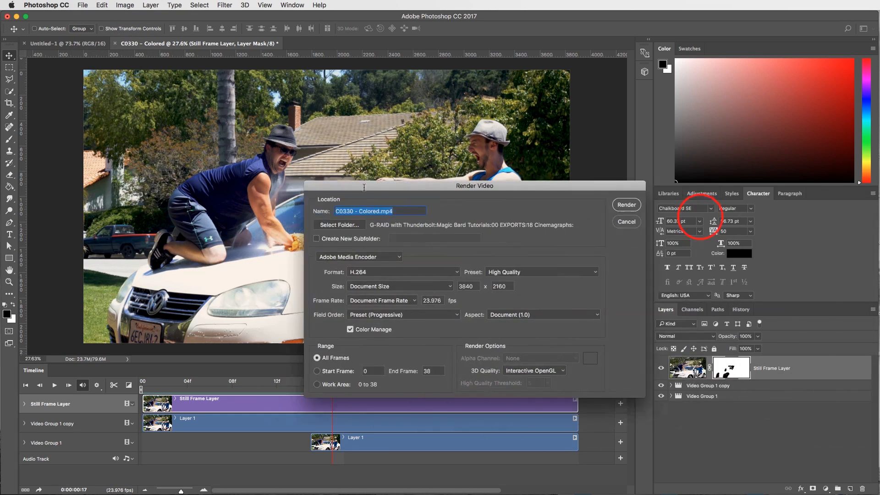
# Move the Render Video dialog aside, review H.264 High Quality All Frames settings, and cancel.
pyautogui.moveTo(474, 186); pyautogui.dragTo(401, 175)
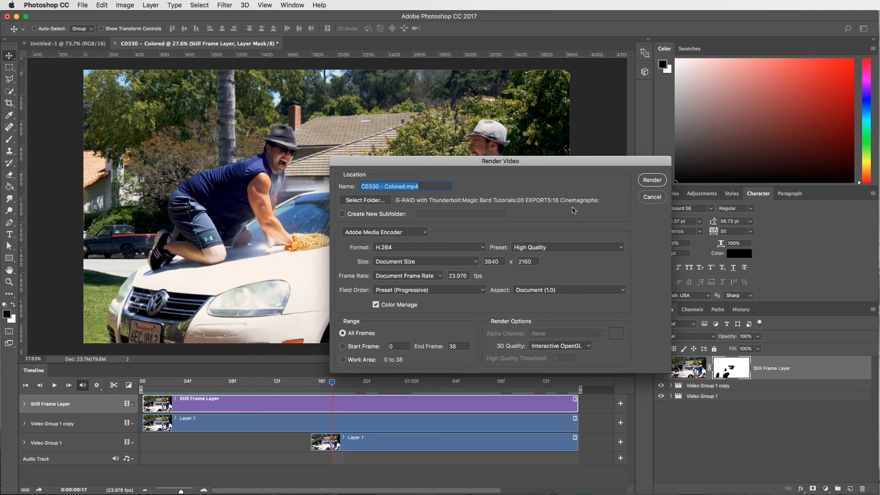
pyautogui.moveTo(500, 161); pyautogui.dragTo(534, 150)
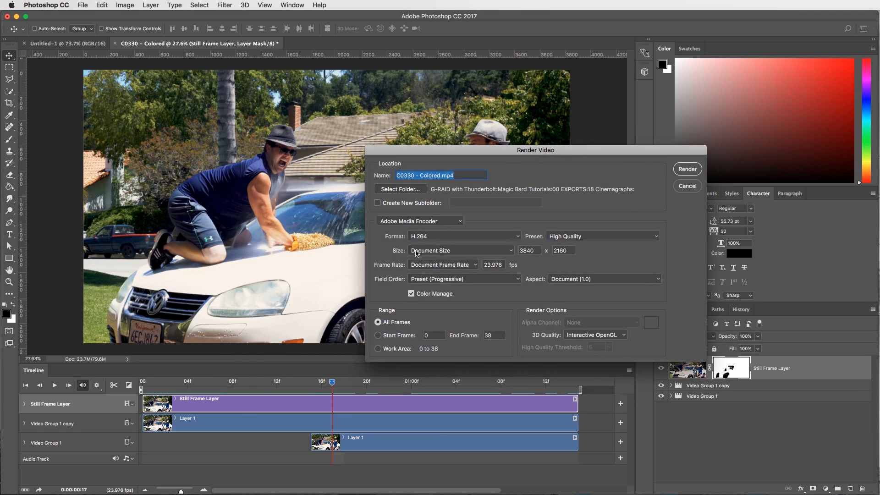
pyautogui.moveTo(590, 156)
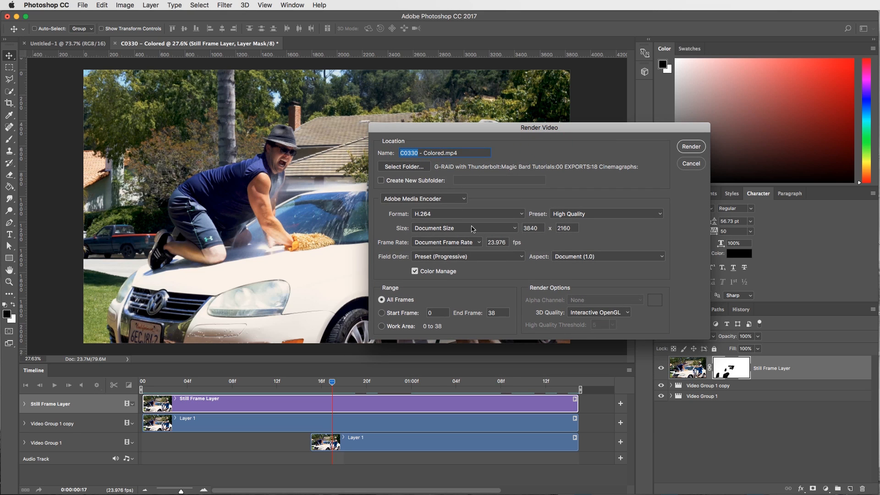
pyautogui.moveTo(465, 260)
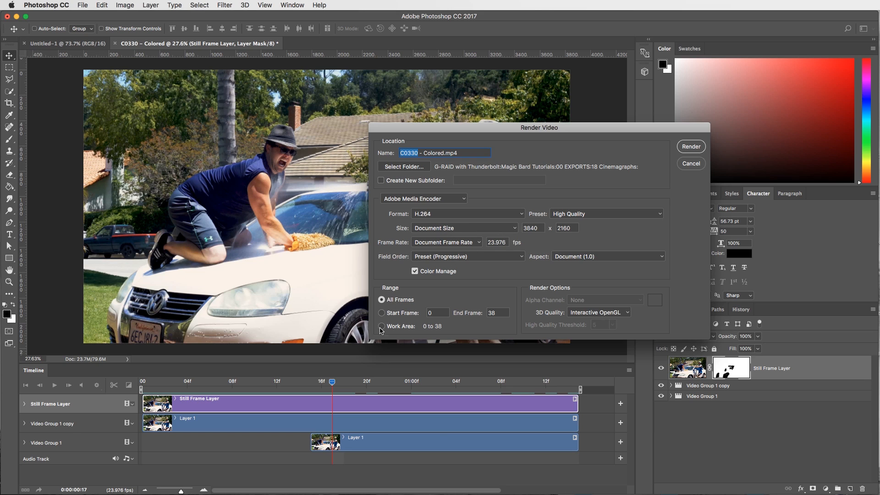
pyautogui.click(382, 299)
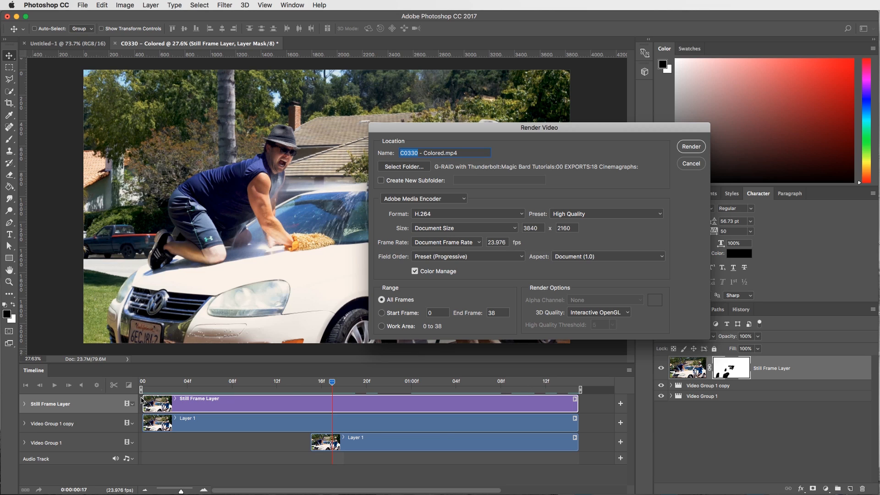
pyautogui.moveTo(581, 399)
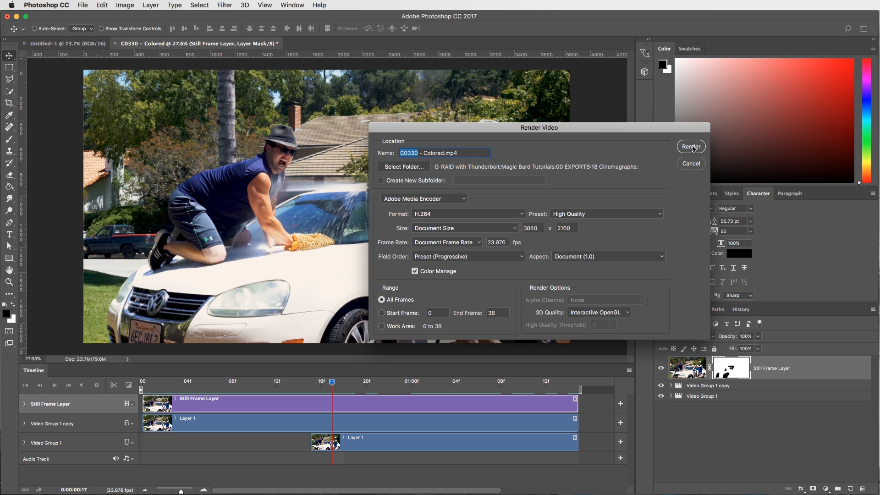
pyautogui.moveTo(690, 163)
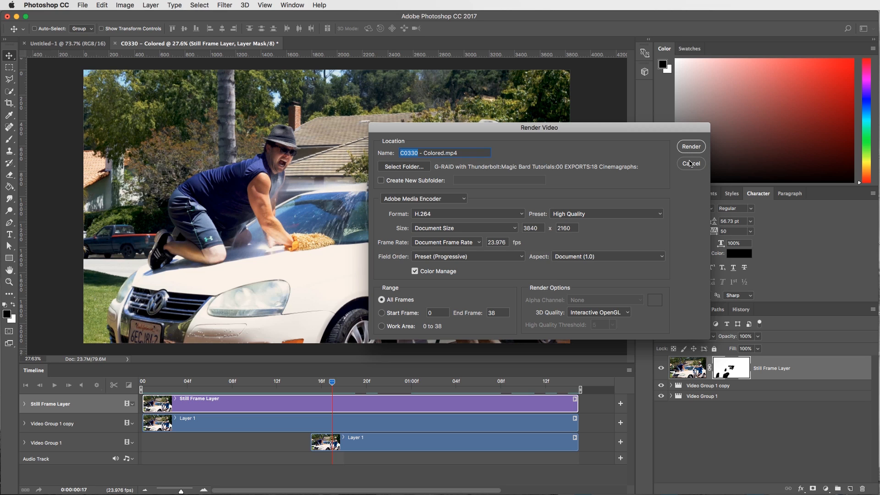
pyautogui.click(691, 163)
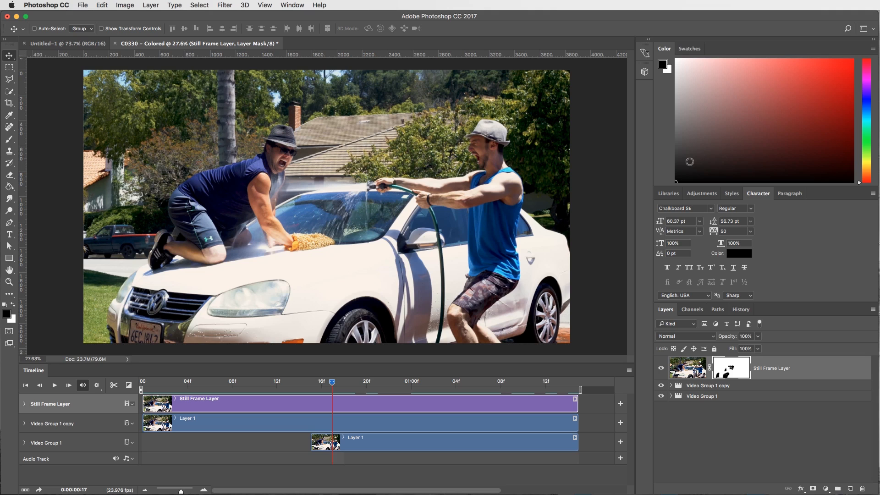
pyautogui.moveTo(699, 330)
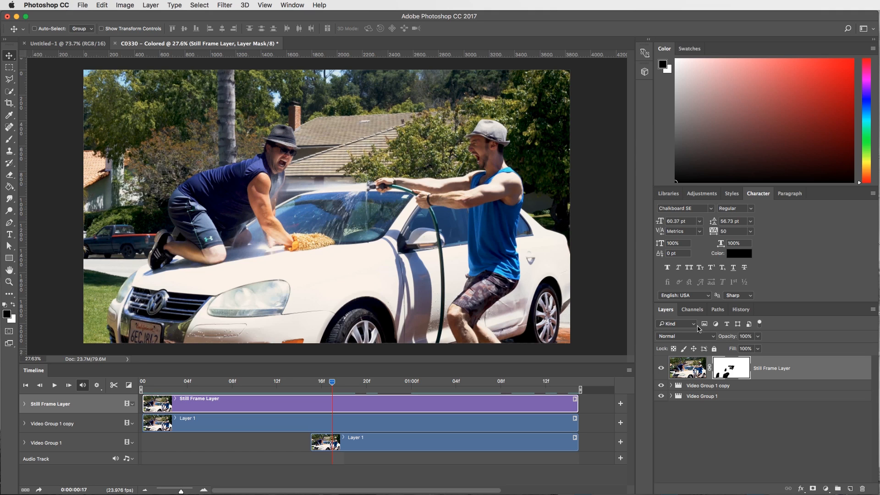
pyautogui.moveTo(359, 202)
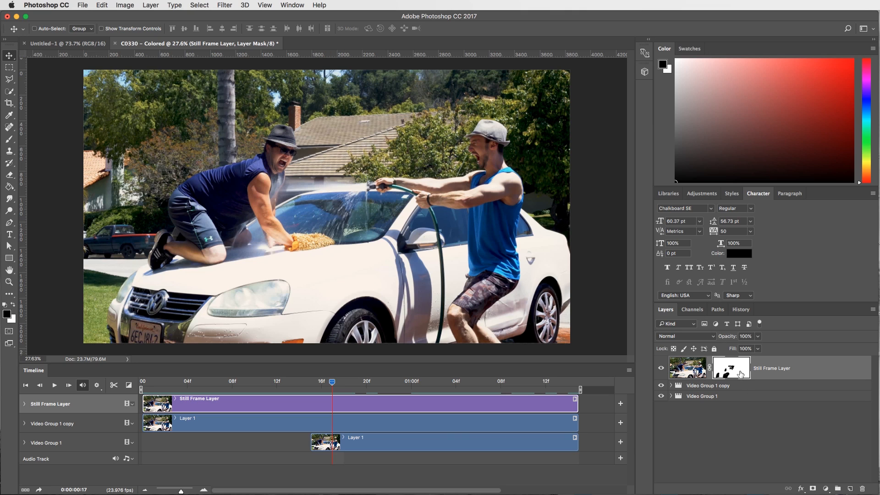
pyautogui.moveTo(330, 192)
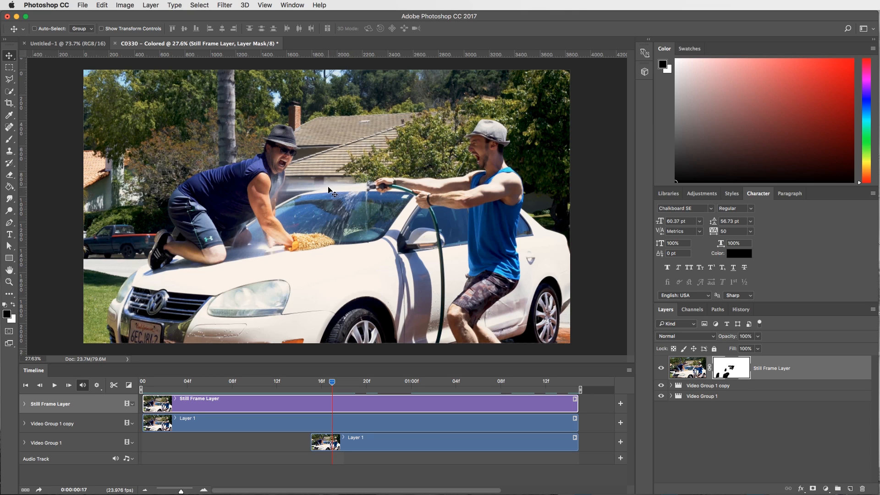
pyautogui.moveTo(386, 258)
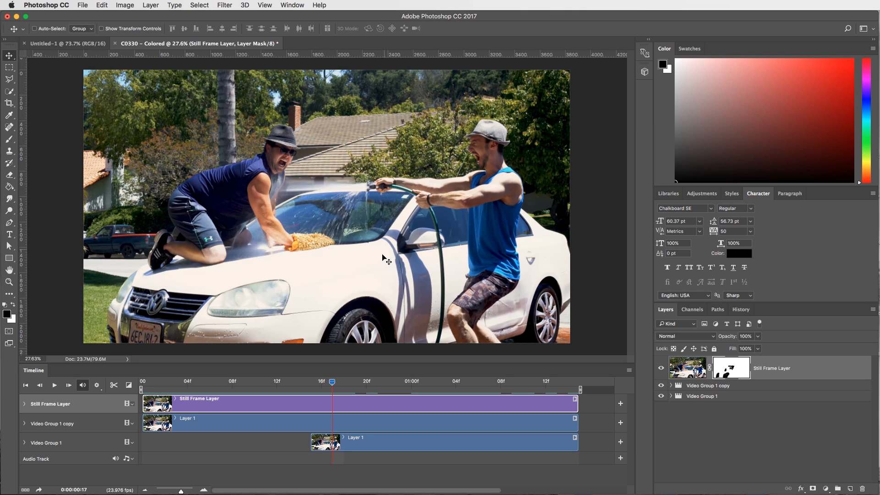